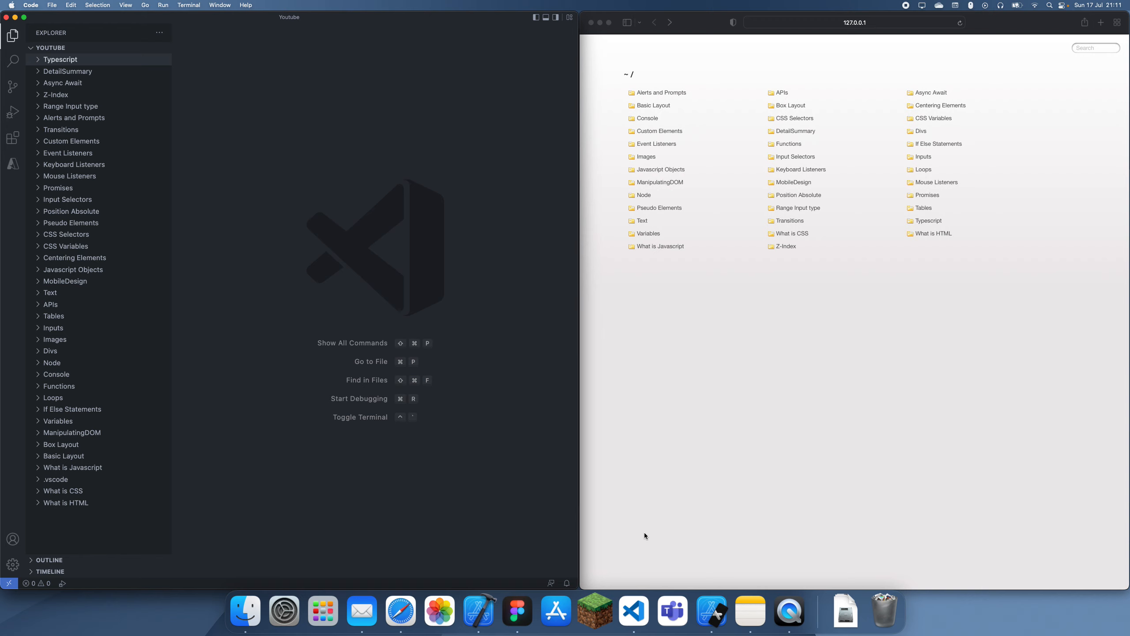
mouse_move(192, 503)
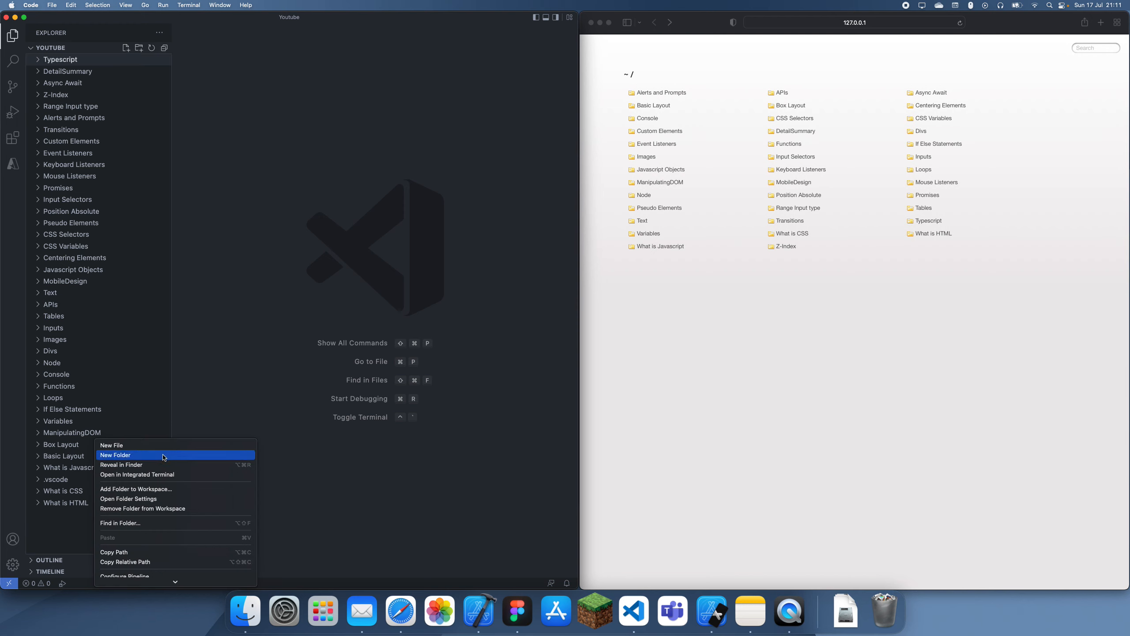
Create a JSON folder with a boilerplate index.html titled JSON, linking <script src="script.js">.
click(115, 455)
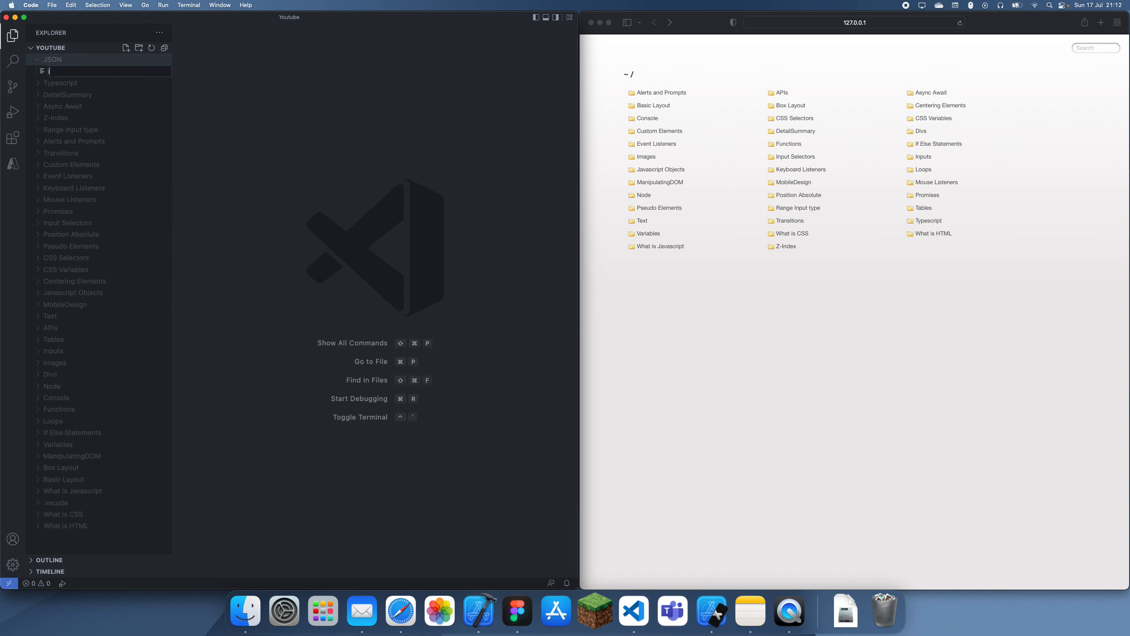
text(dex.html)
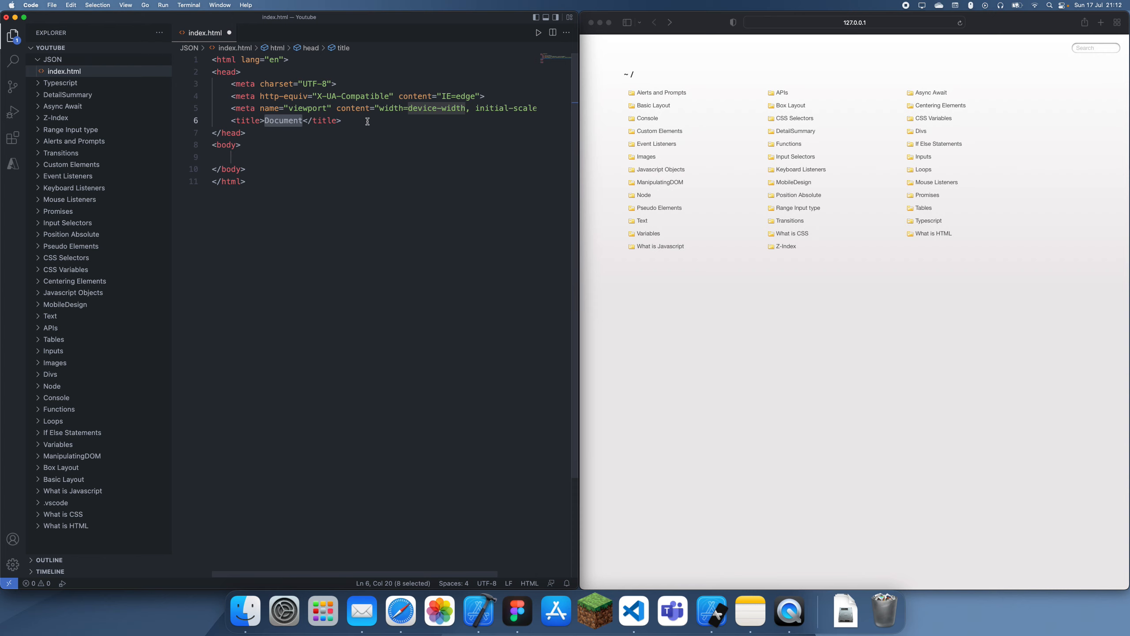
text(JSON)
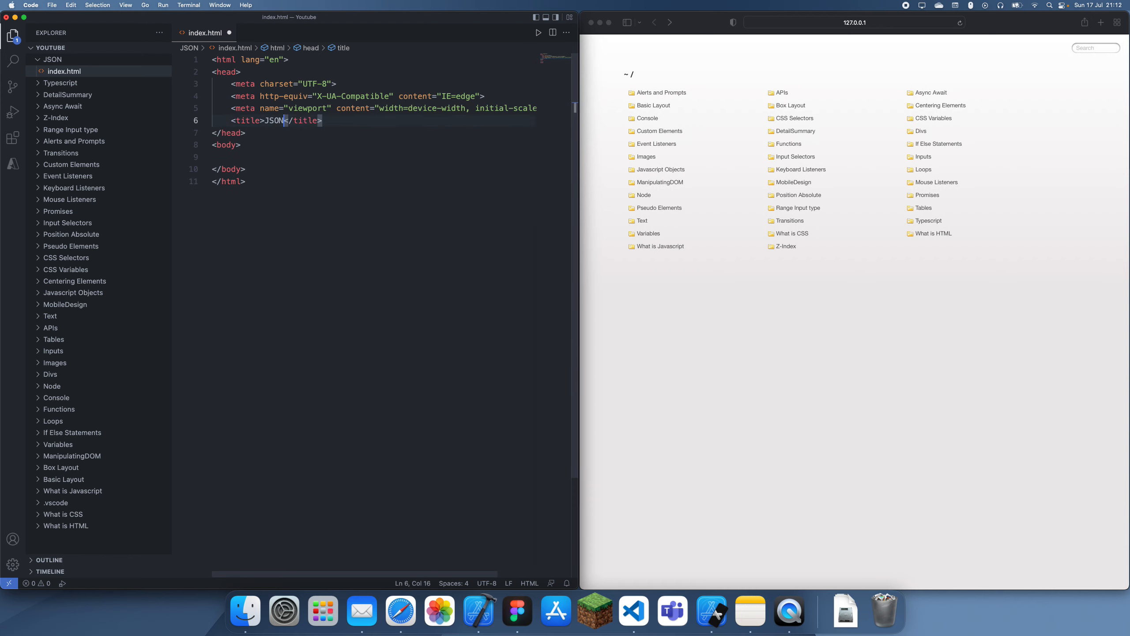
text(script></script>)
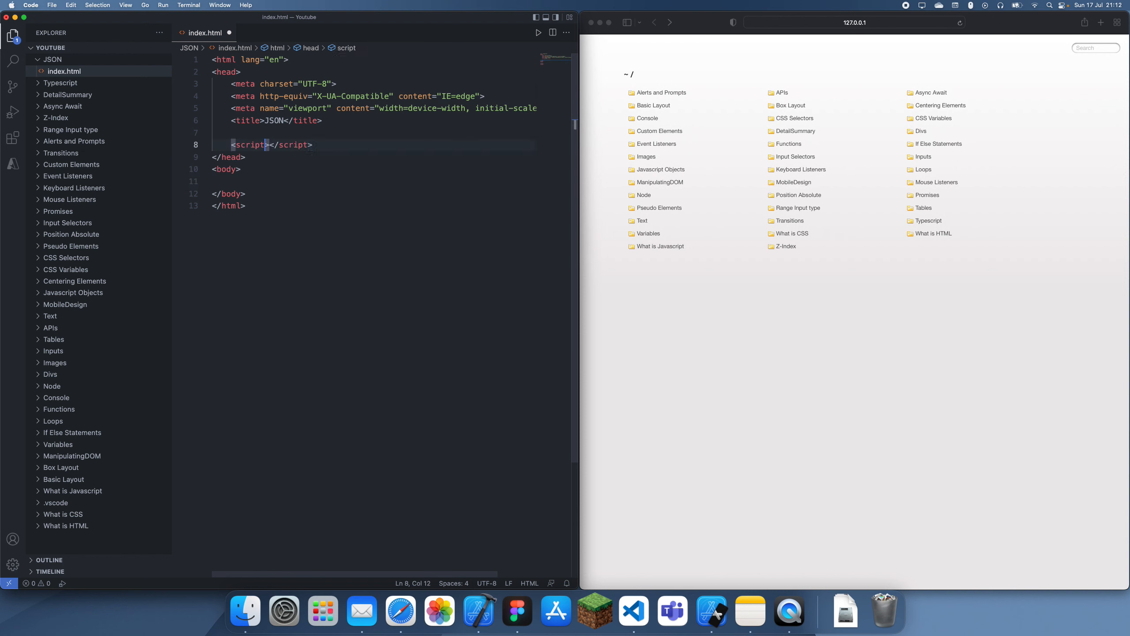
text(src="script.js")
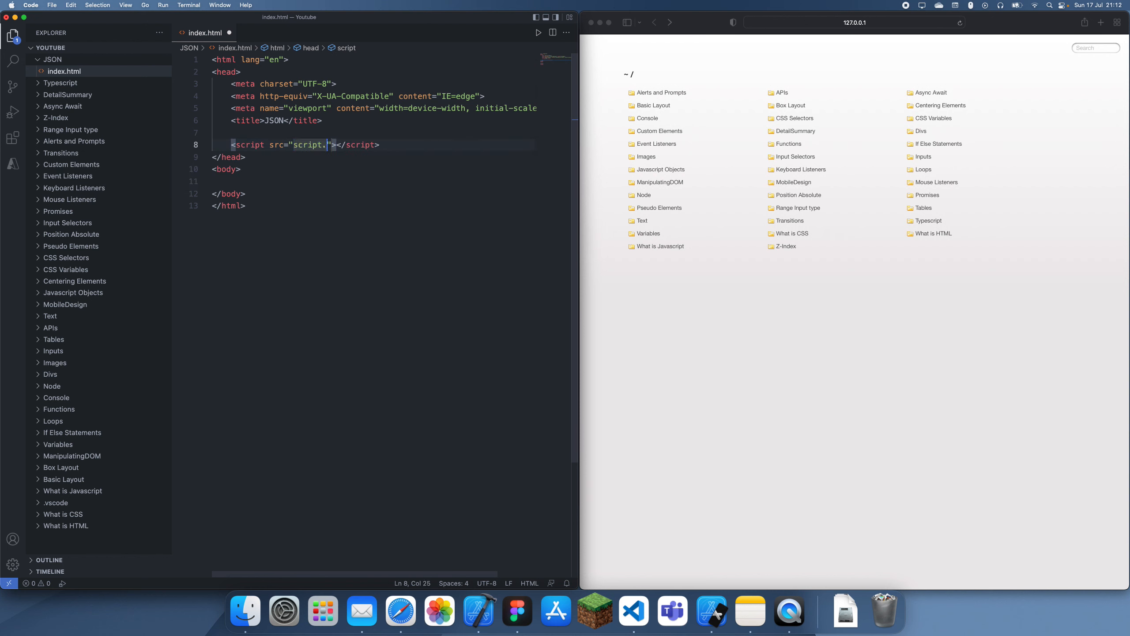
Add an empty script.js file inside the JSON folder.
right_click(51, 59)
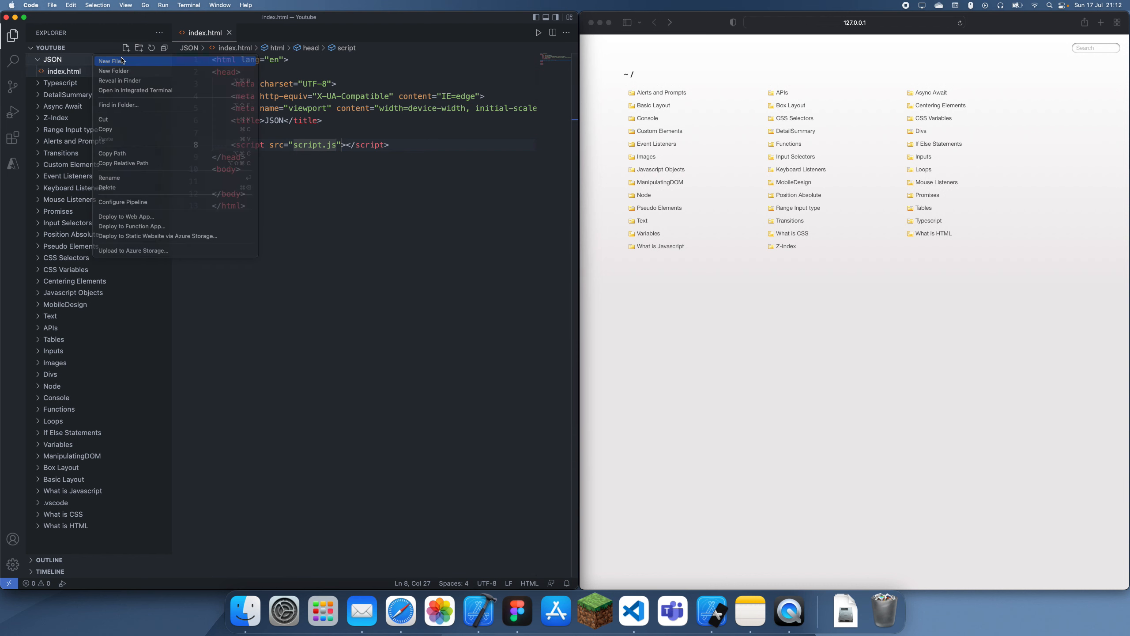
click(110, 60)
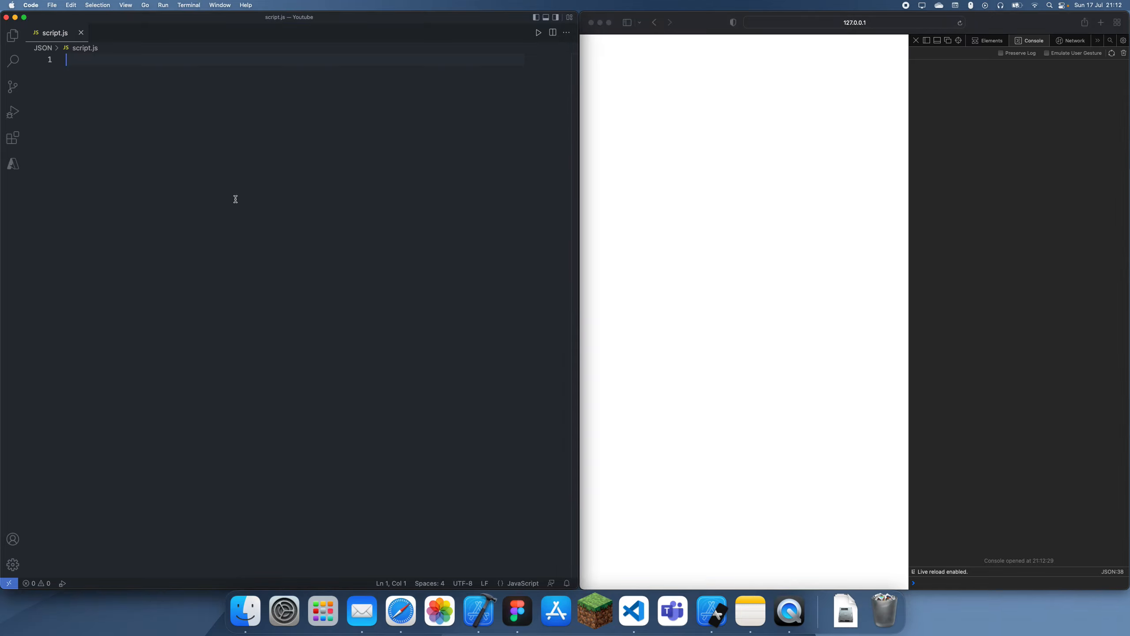
mouse_move(247, 237)
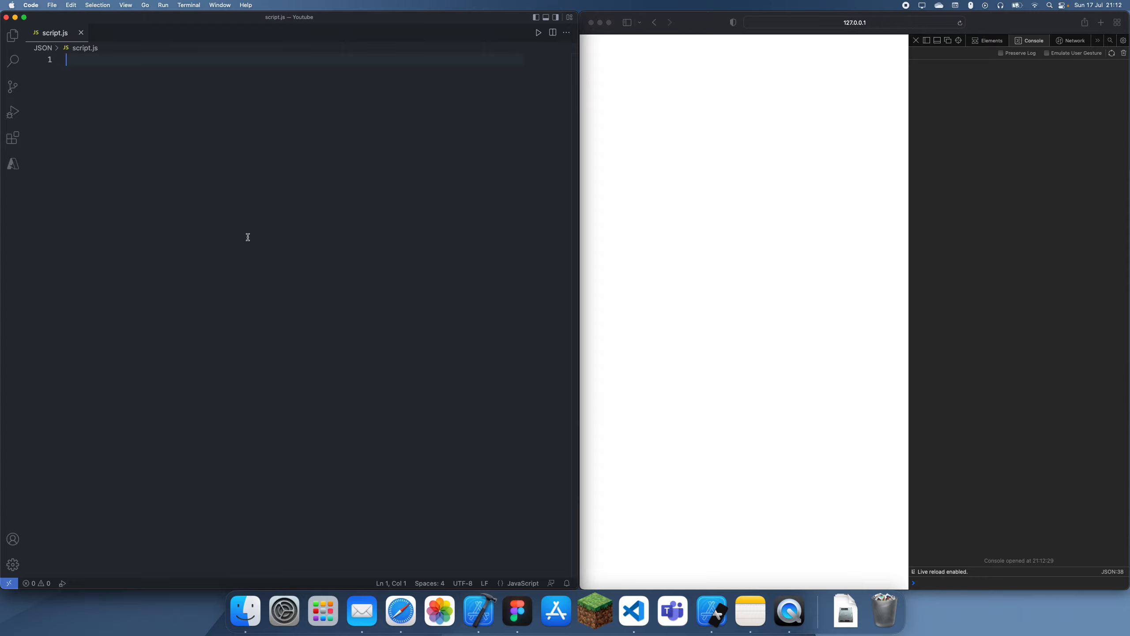
Define const person with name "Aryaa", age 100, gender "male", and log it.
text(const person = {)
text(name)
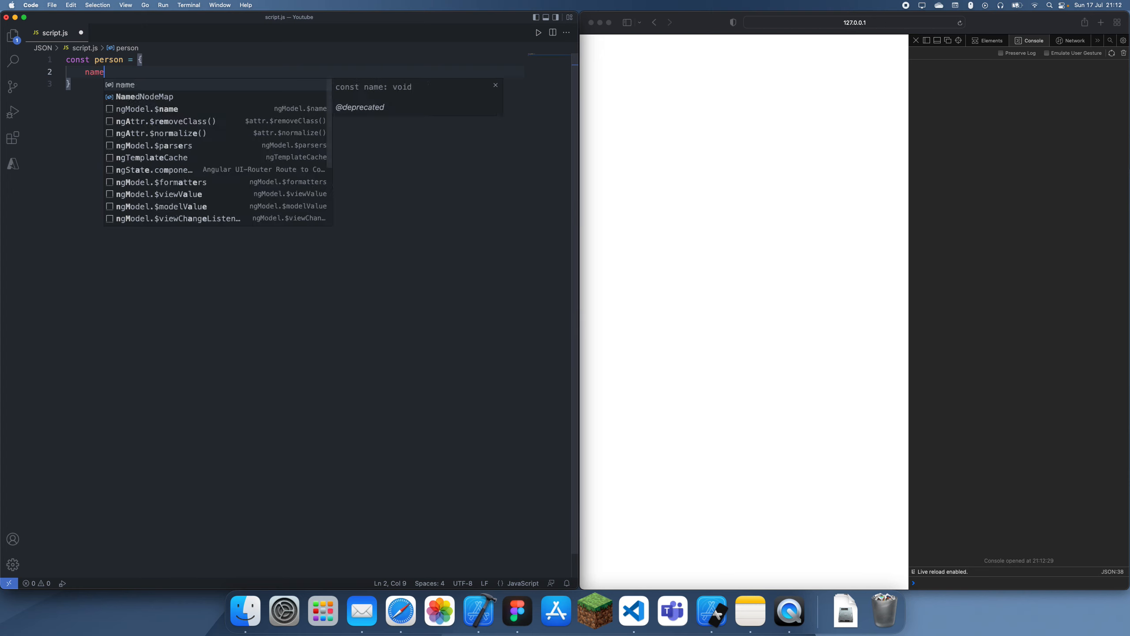
text(: "Aryaa")
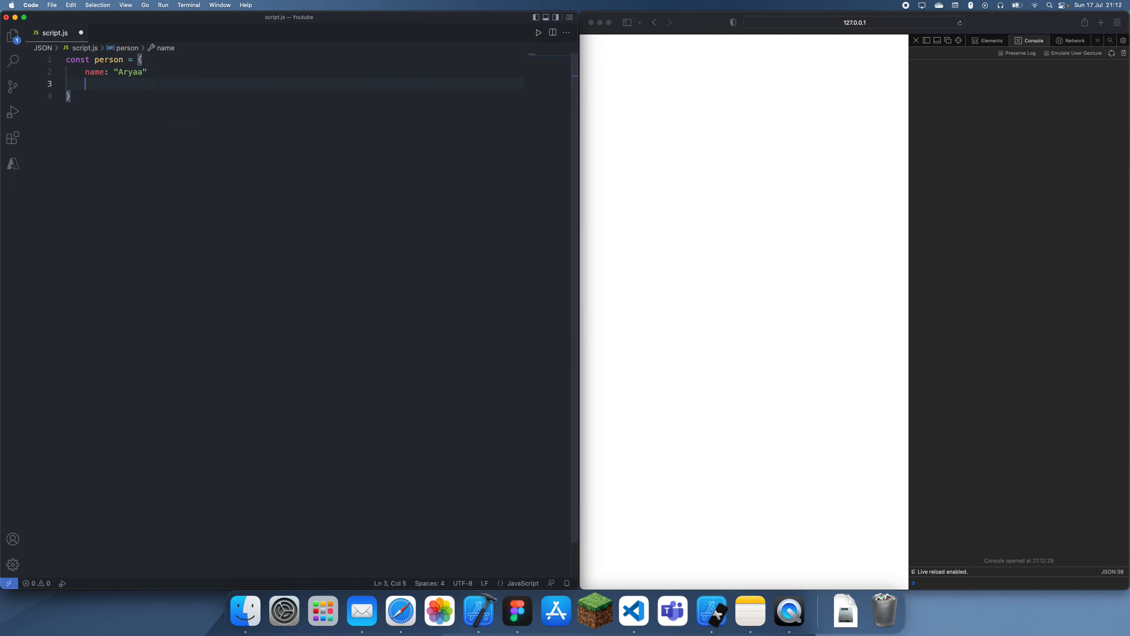
text(age: 100)
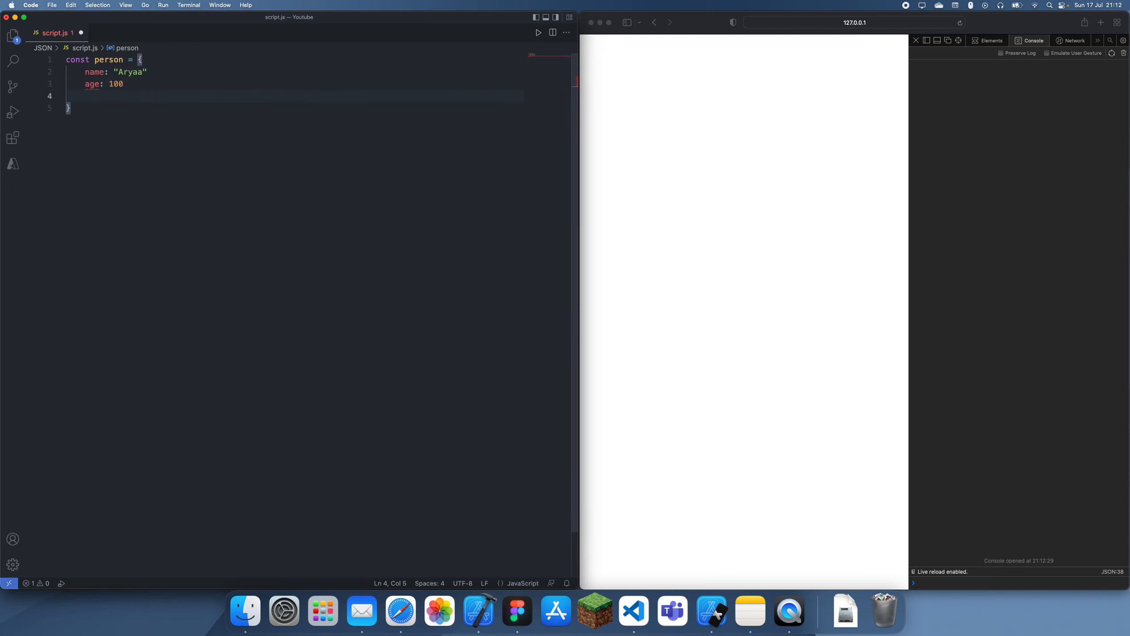
text(g)
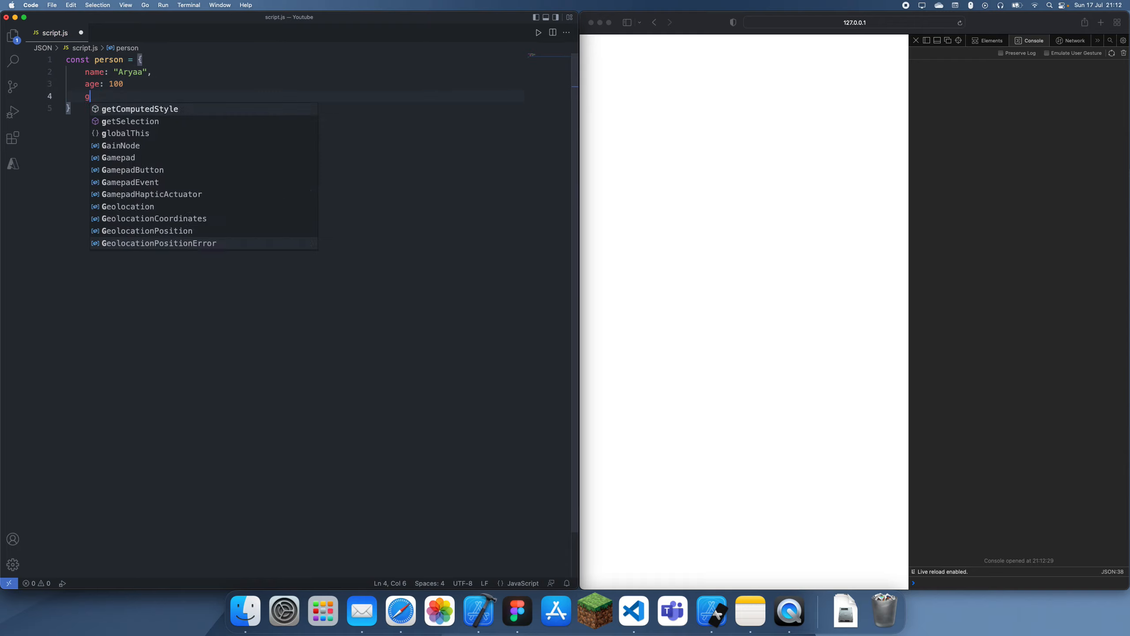
text(ender: "male")
text(console.log(person);)
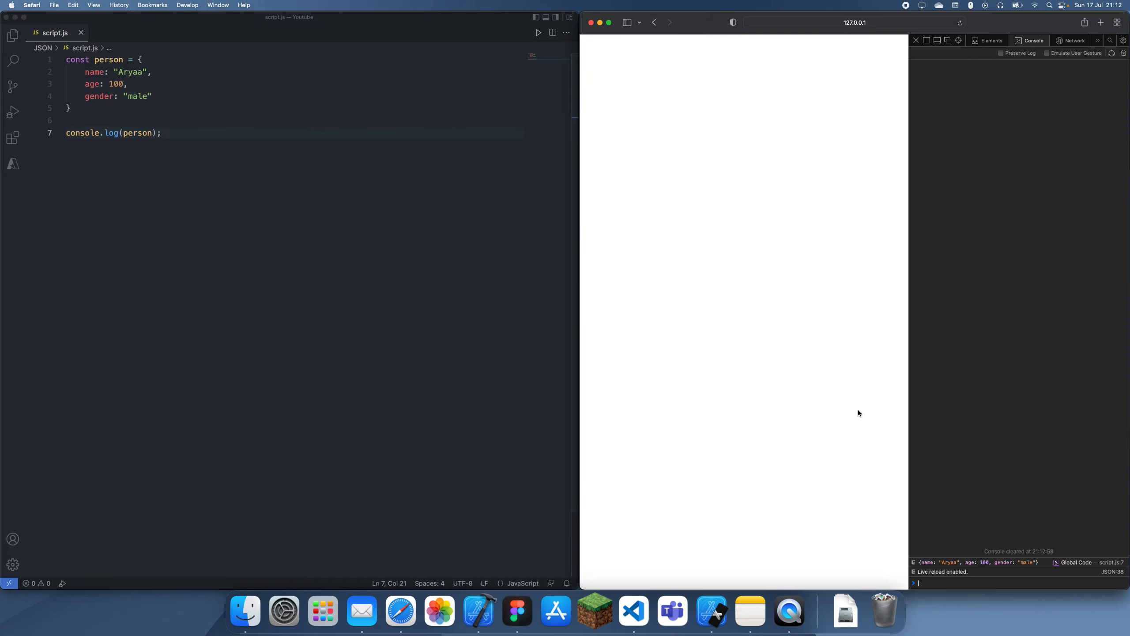
mouse_move(1008, 557)
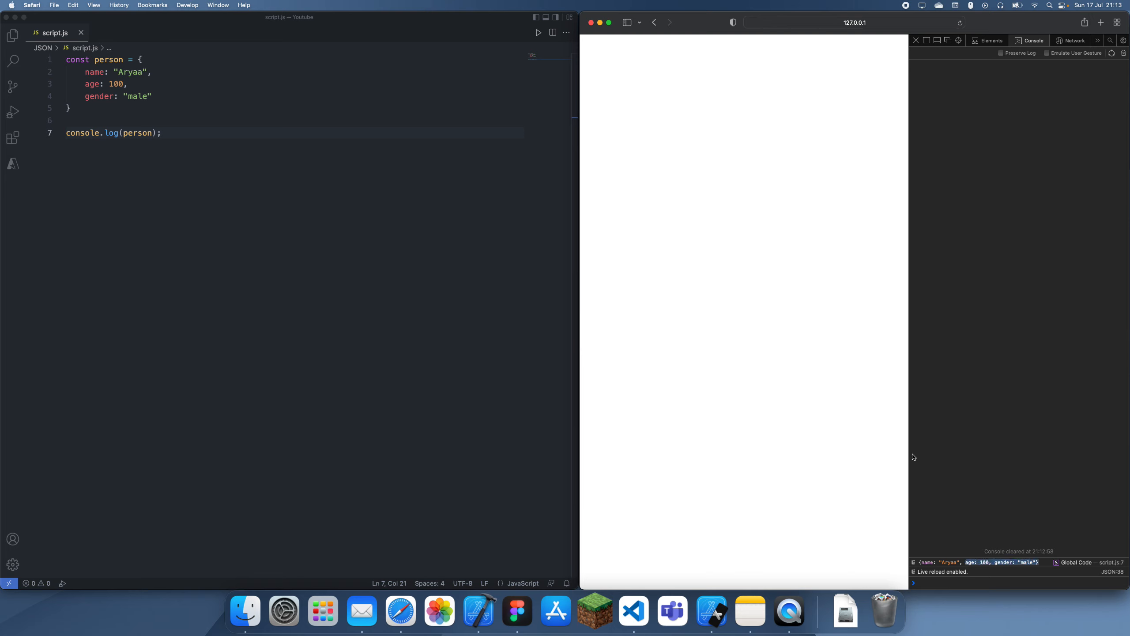
double_click(137, 132)
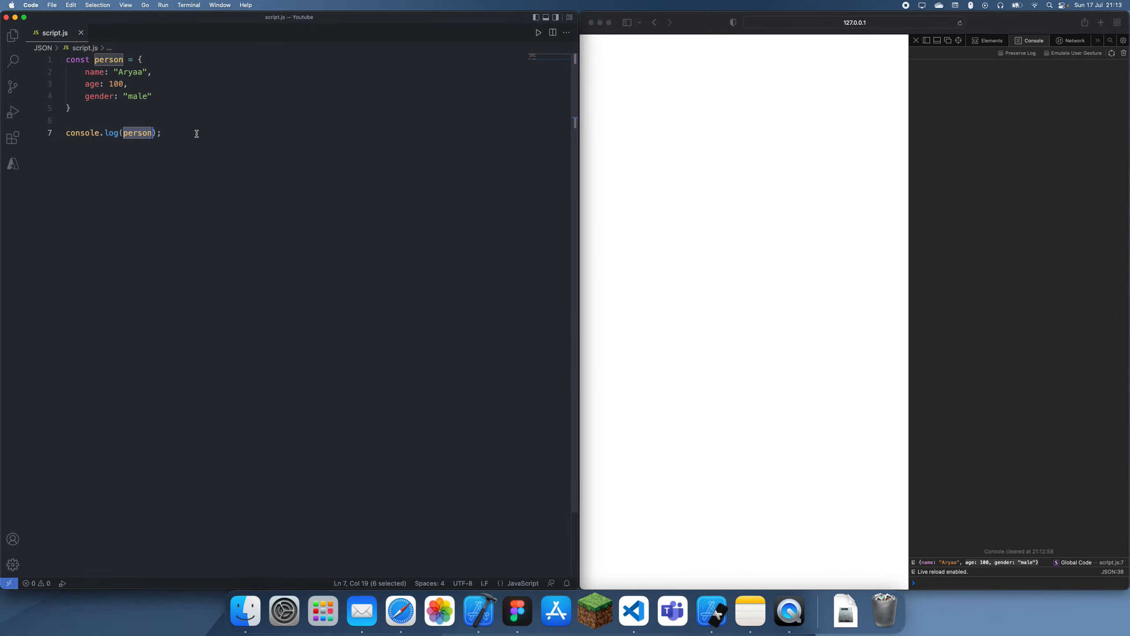
click(166, 132)
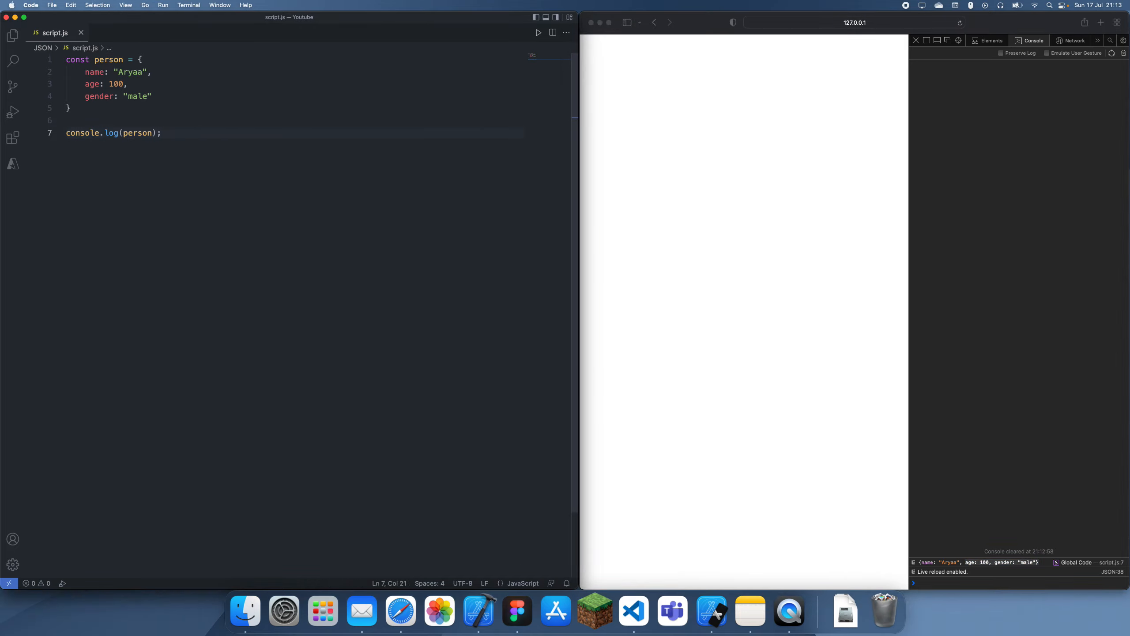
click(66, 132)
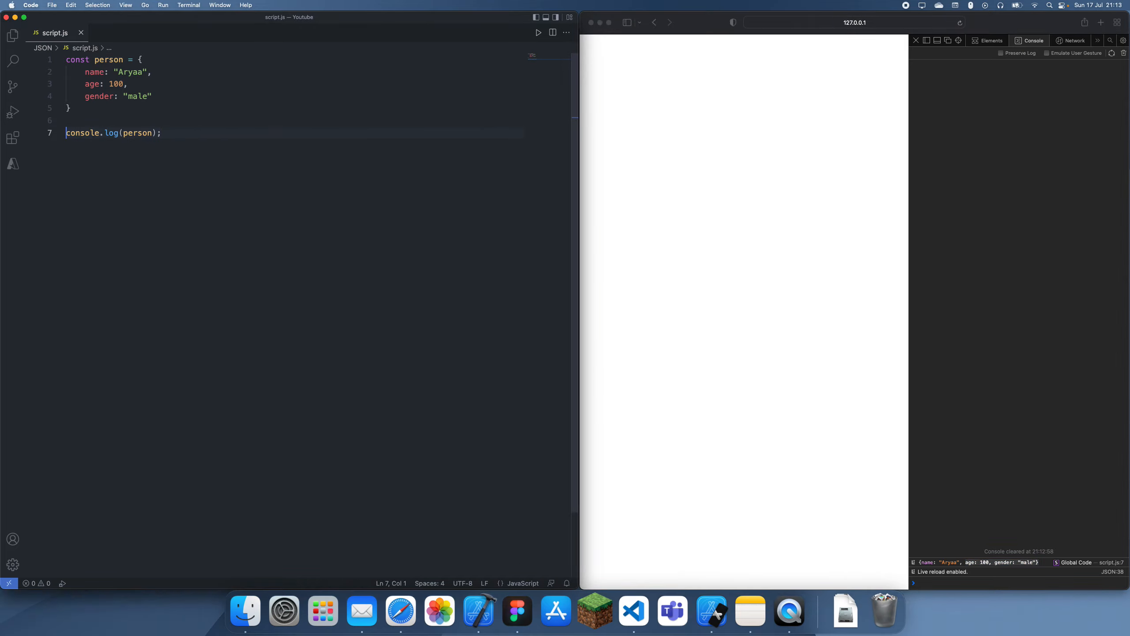
Declare const jsonString = JSON.stringify(person).
text(coins)
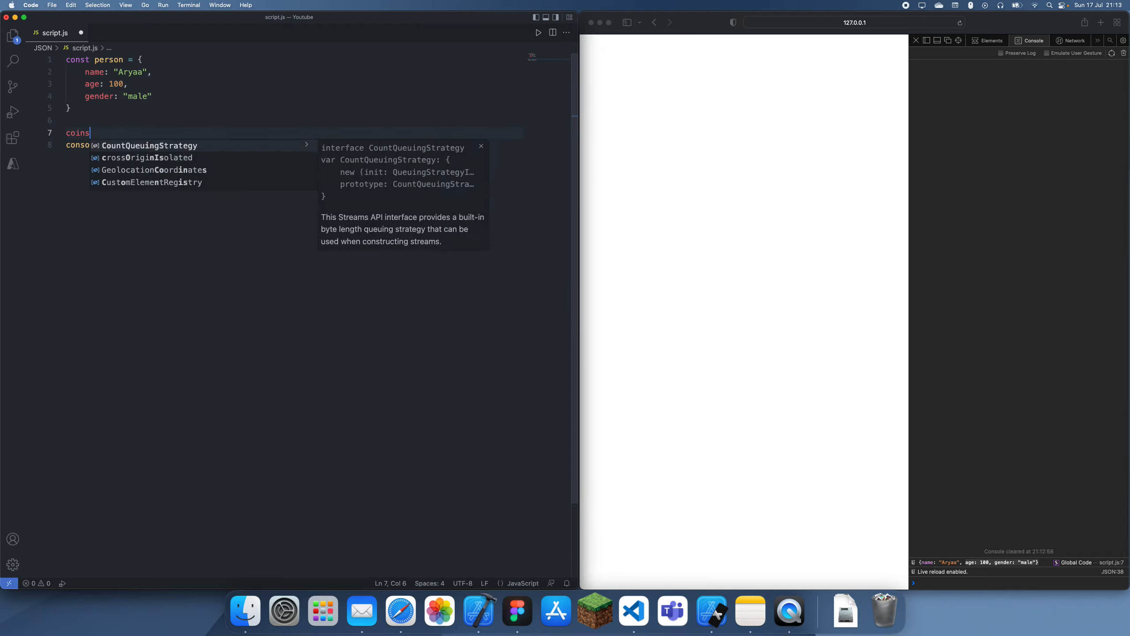
text(const jsonString = JSON)
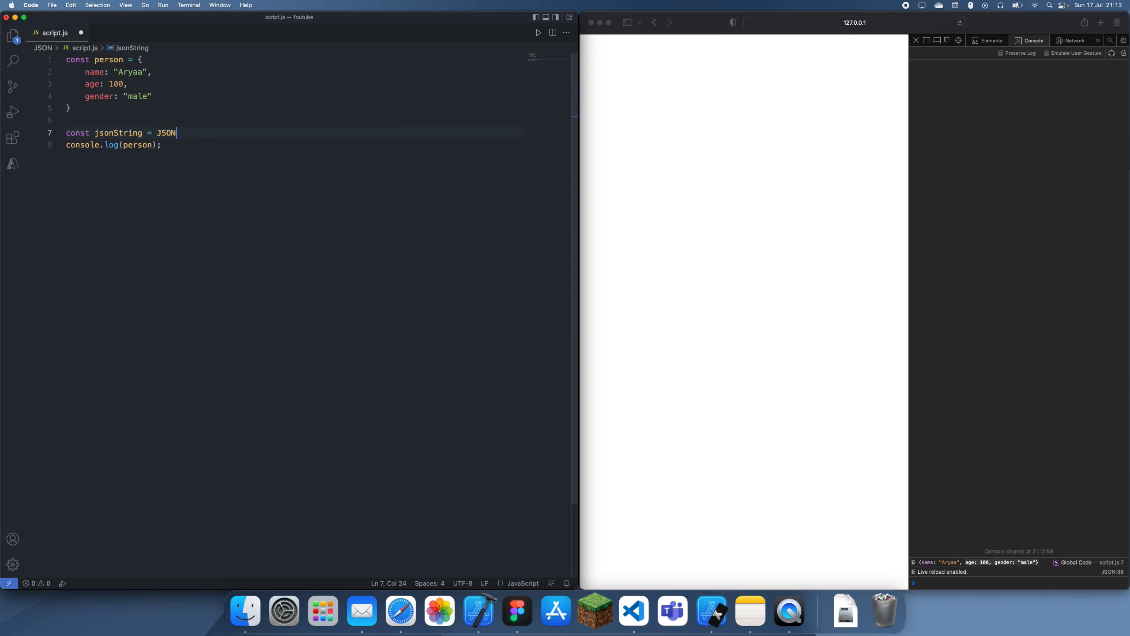
text(.stringify)())
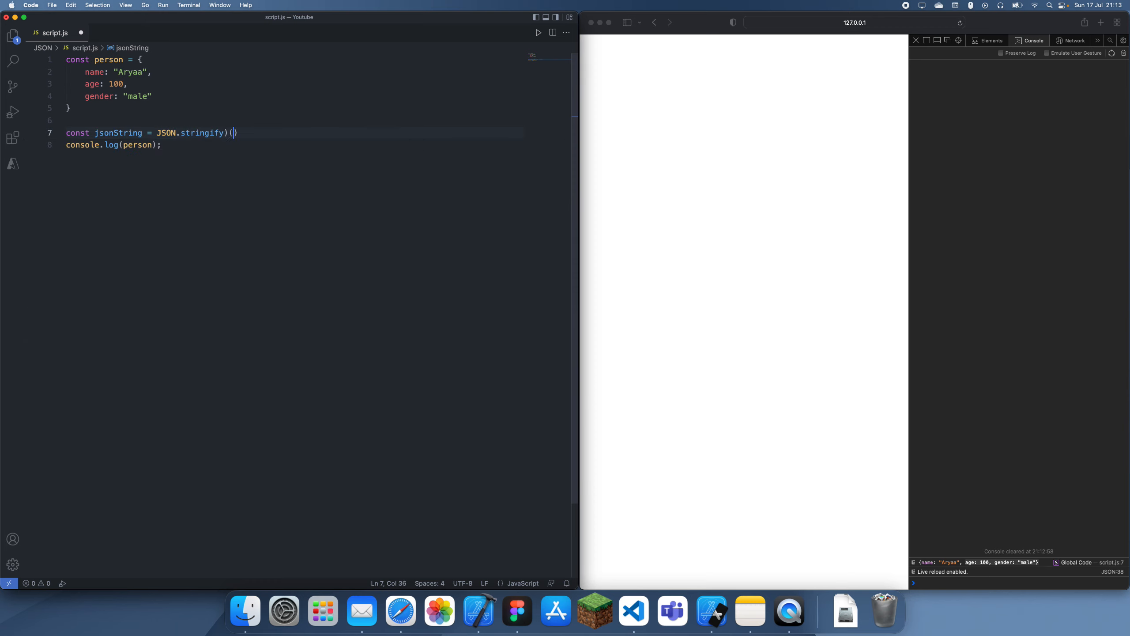
text(person)
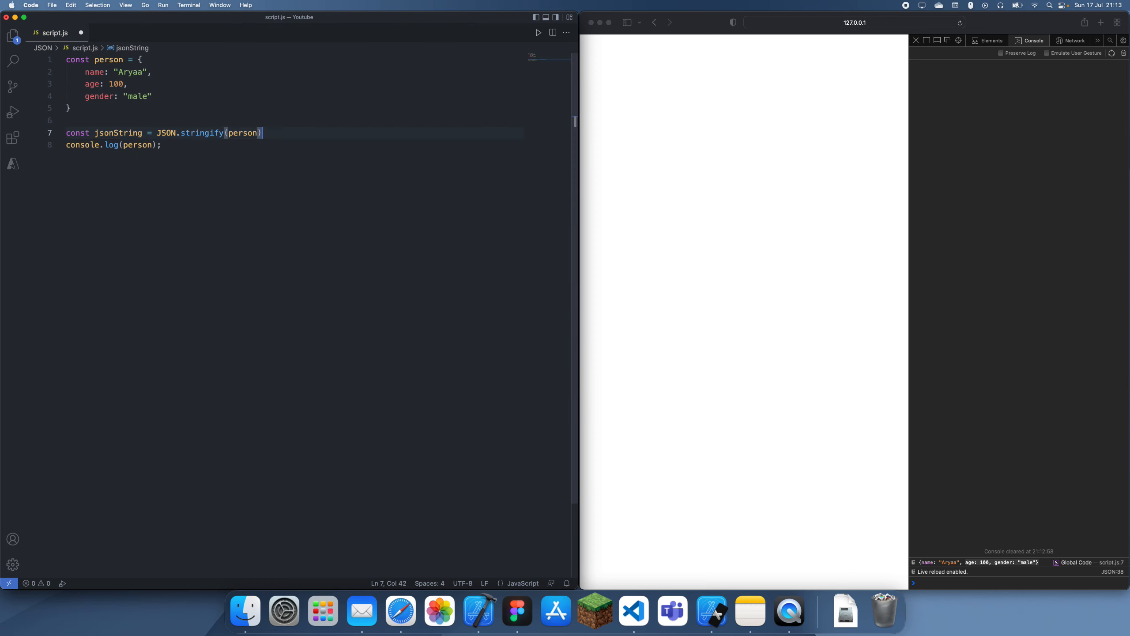
Log jsonString and add the comment //{"name":"Aryaa","age":100,"gender":"male"}.
double_click(136, 145)
text(cobns)
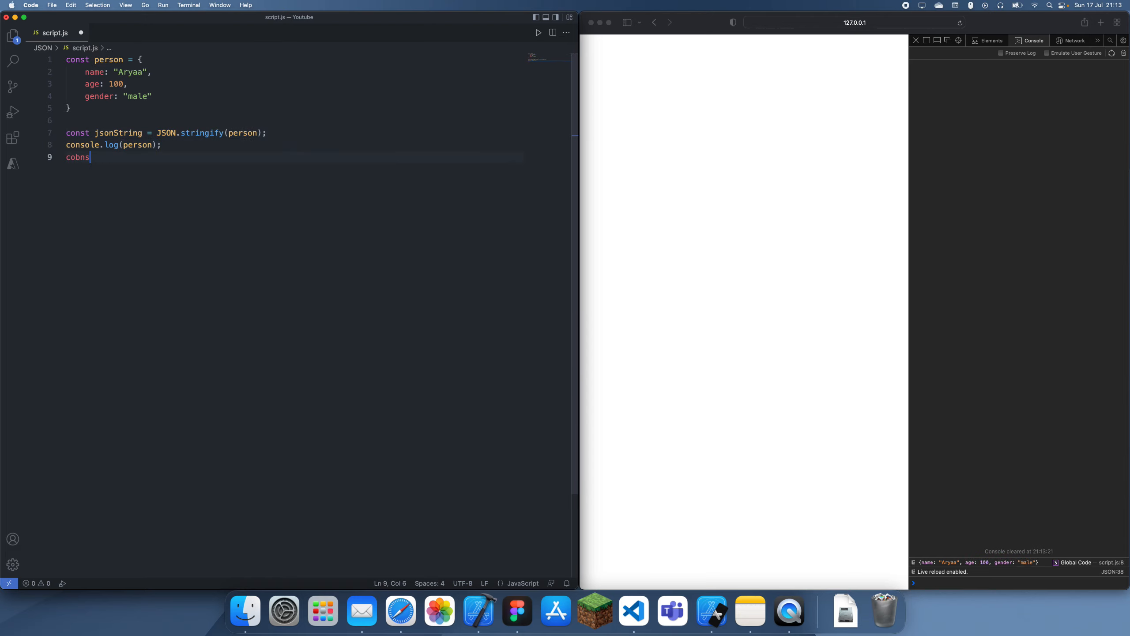
key(backspace)
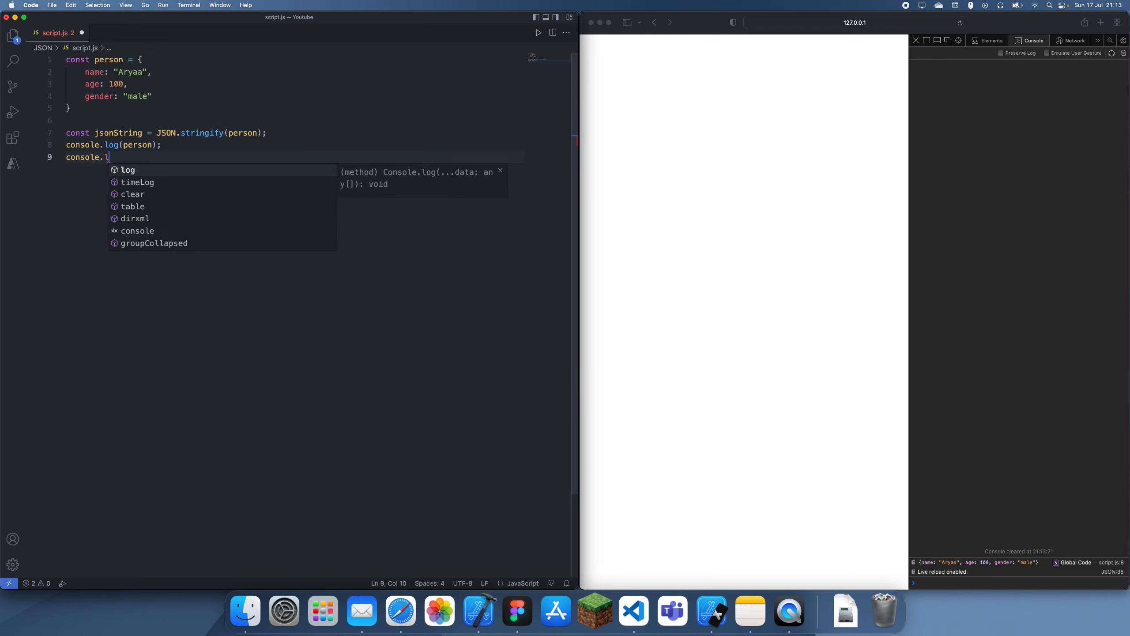
text(og(jsonString);)
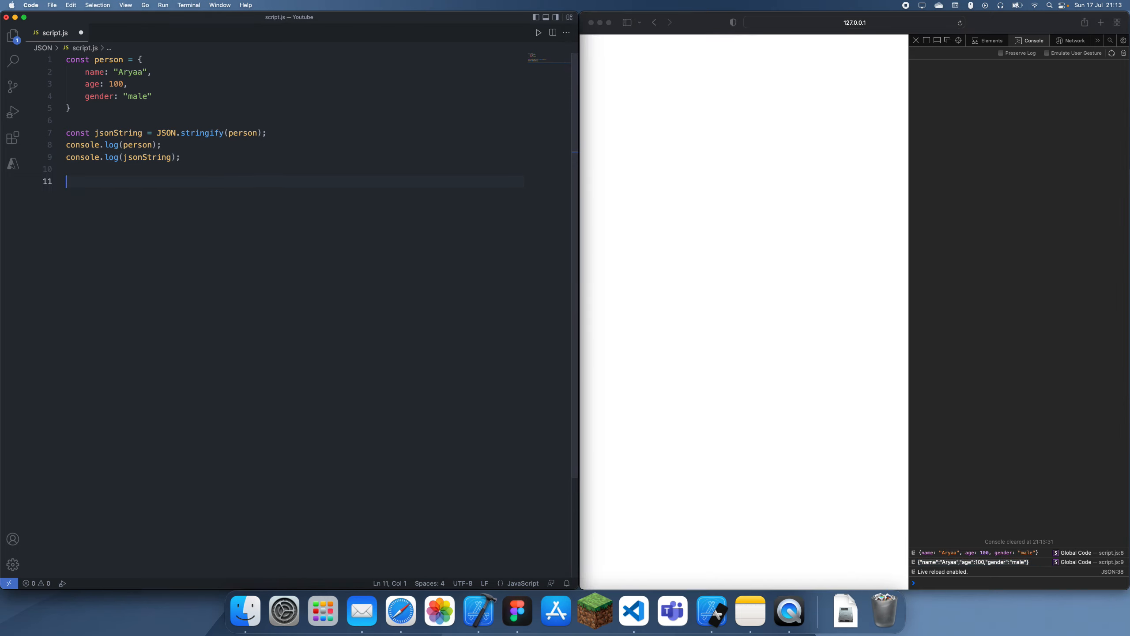
text(//{"name":"Aryaa","age":100,"gender":"male"})
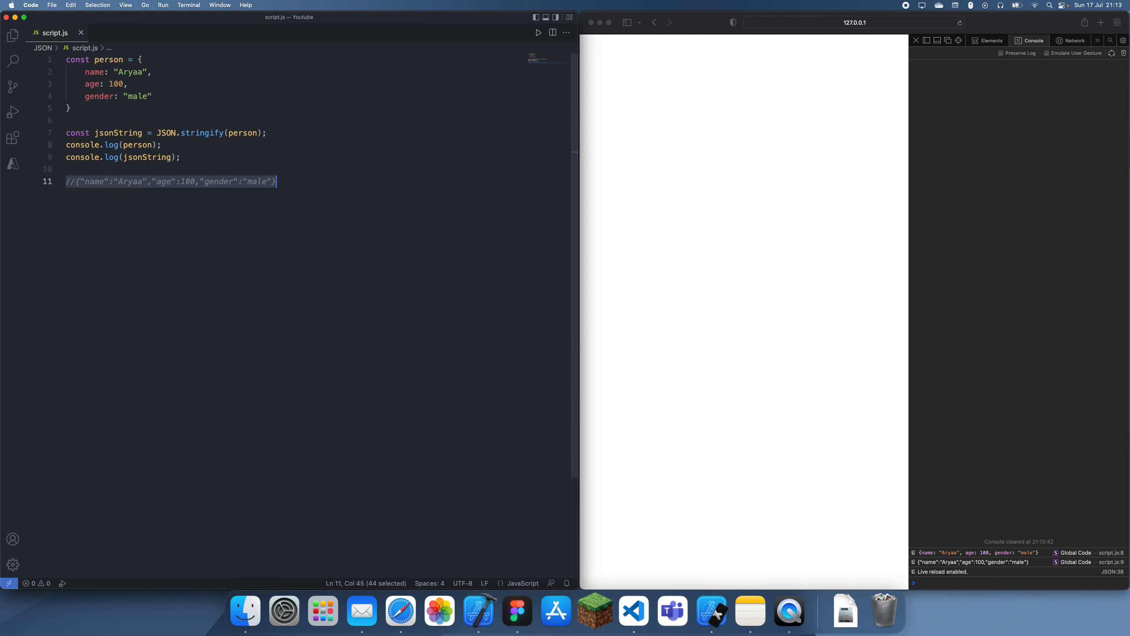
Replace the code with a jsonString literal holding {"name":"Aryaa","age":100,"gender":"male"}.
click(66, 157)
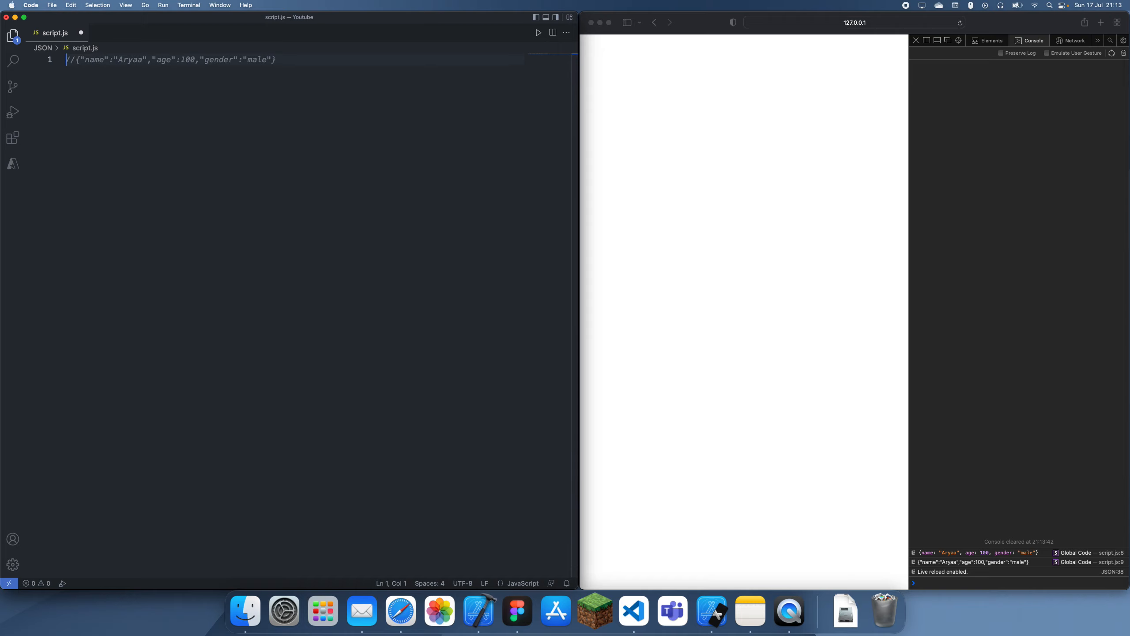
double_click(220, 59)
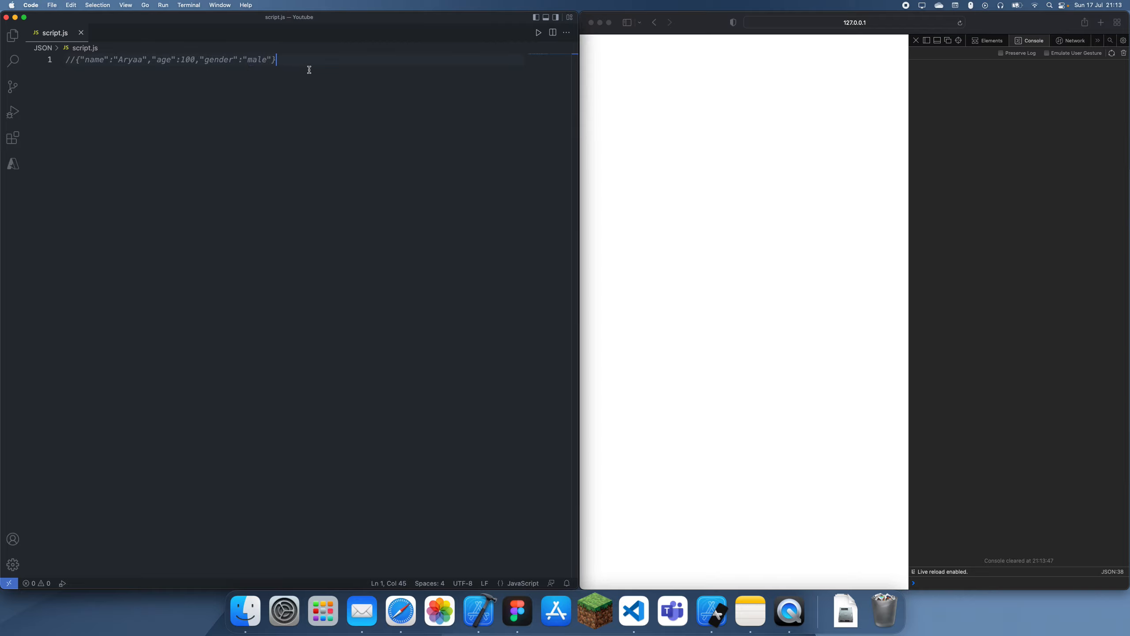
key(enter)
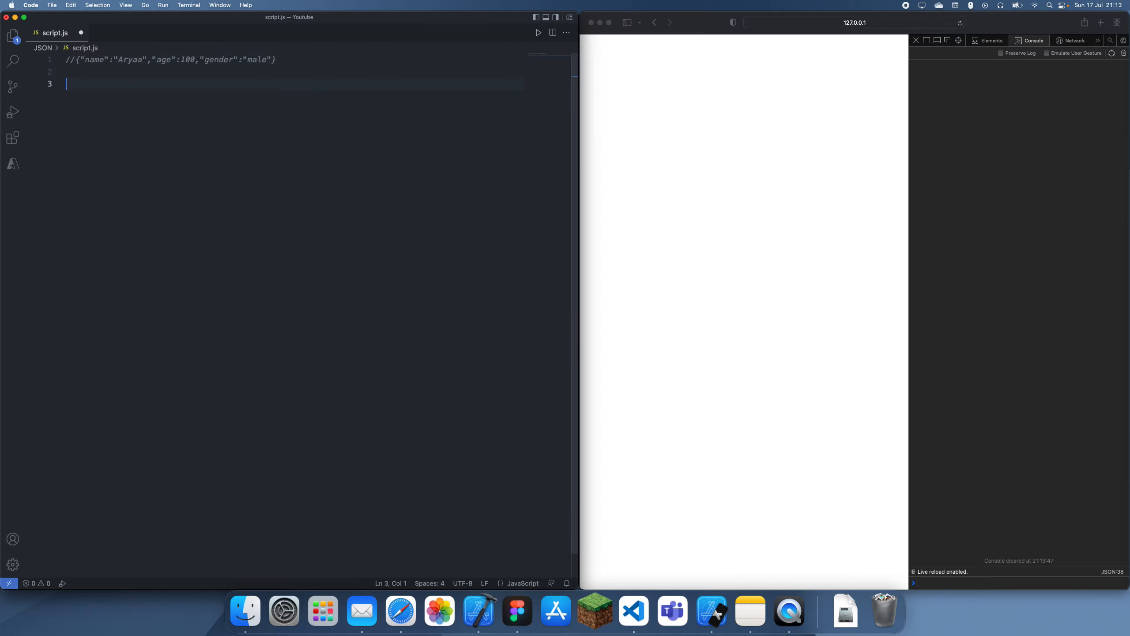
text(const jsonmSt)
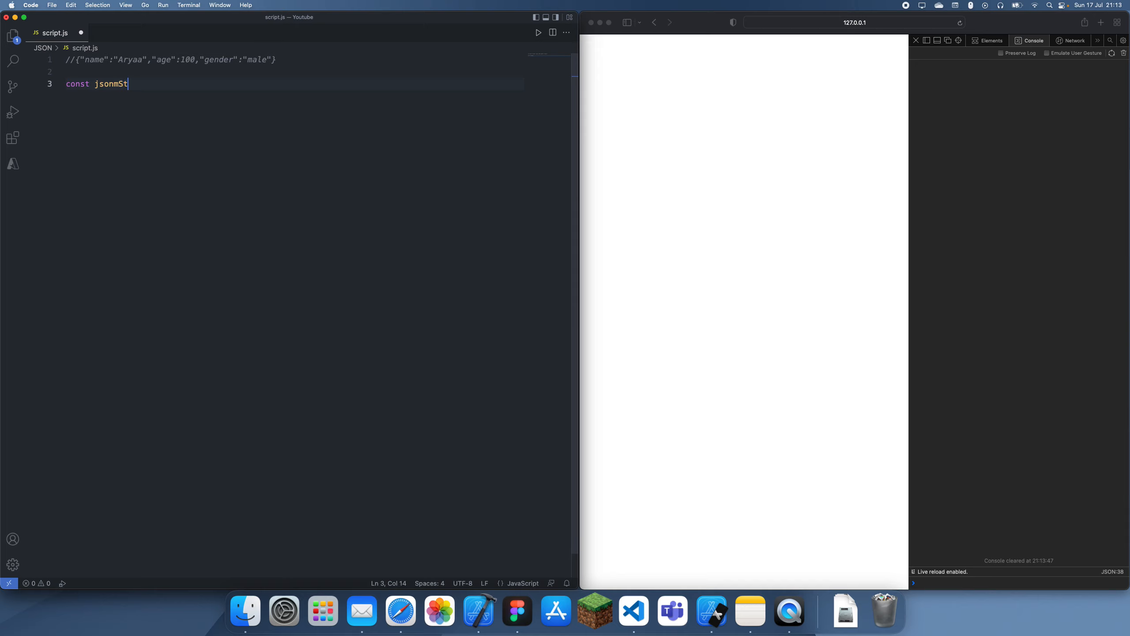
text(ring = "")
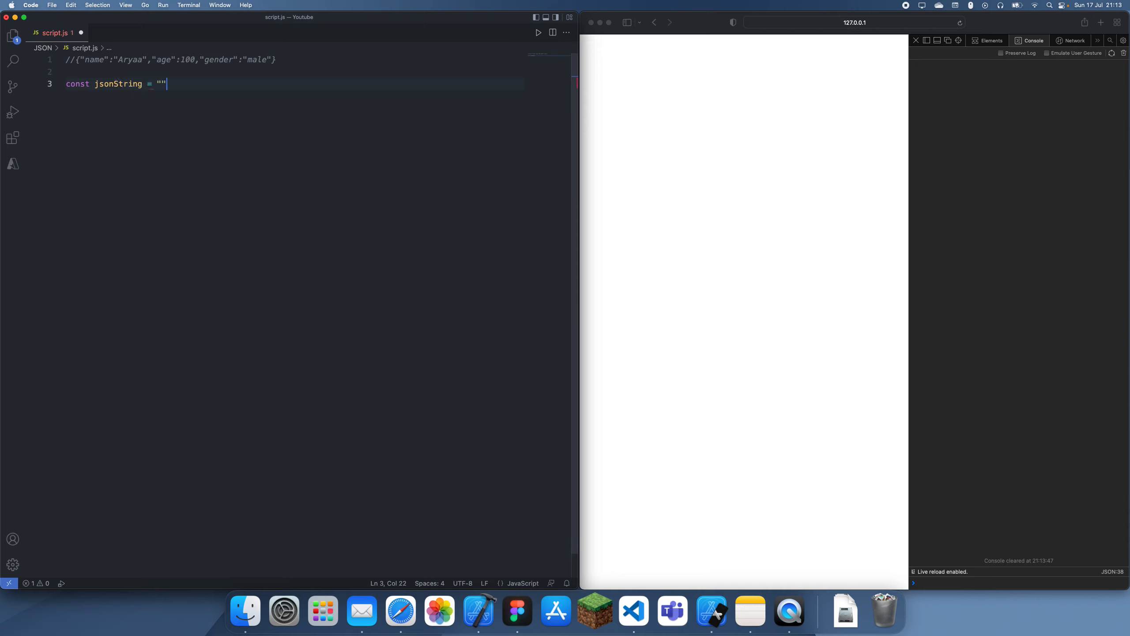
text({"name":"Aryaa","age":100,"gender":"male"}';)
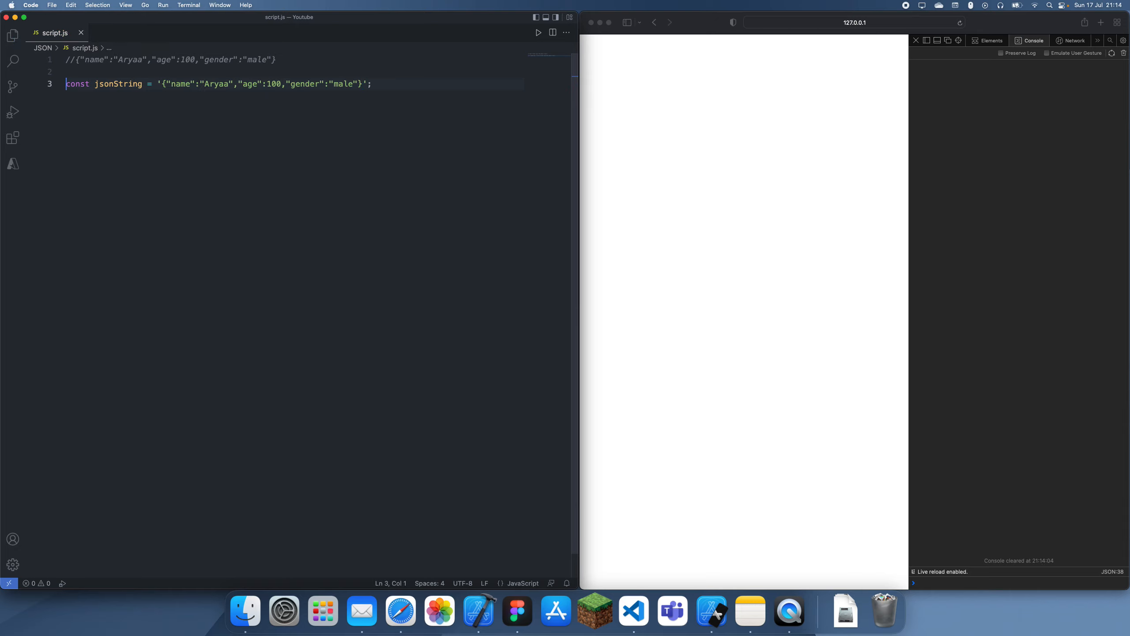
key(Return)
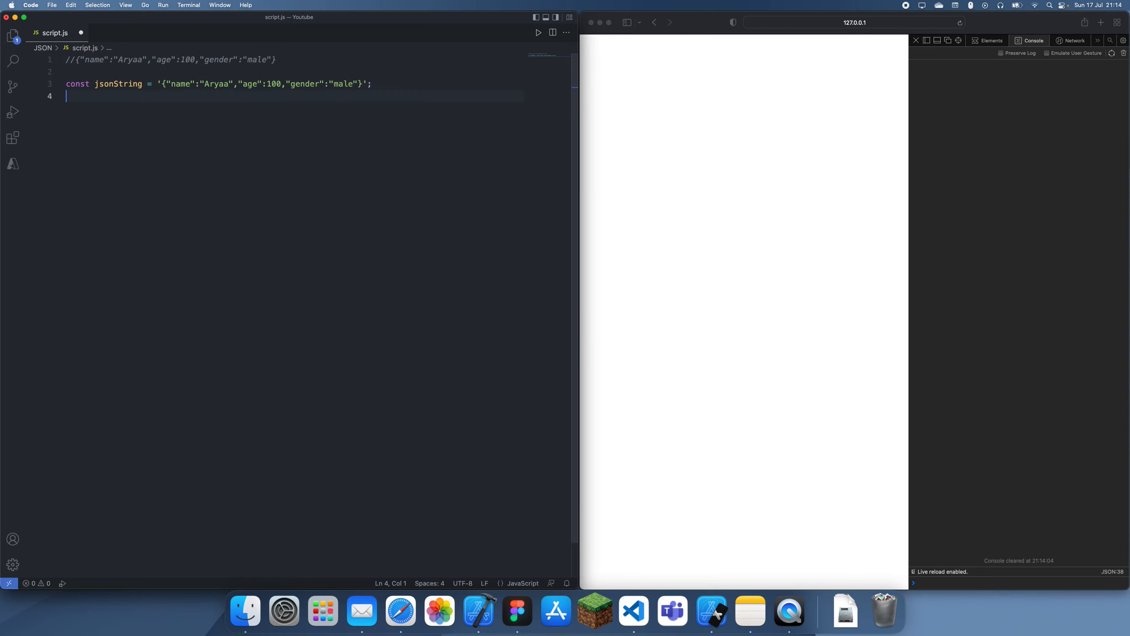
mouse_move(518, 95)
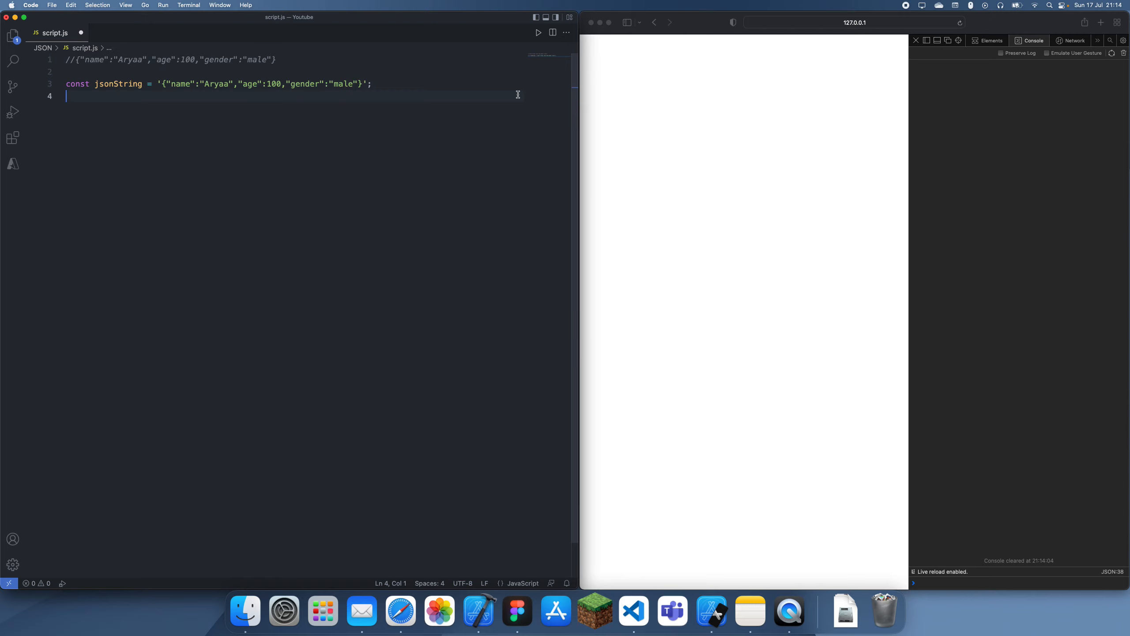
Parse jsonString into const person with JSON.parse, log it, and check the browser.
text(const person = JSON.parse)
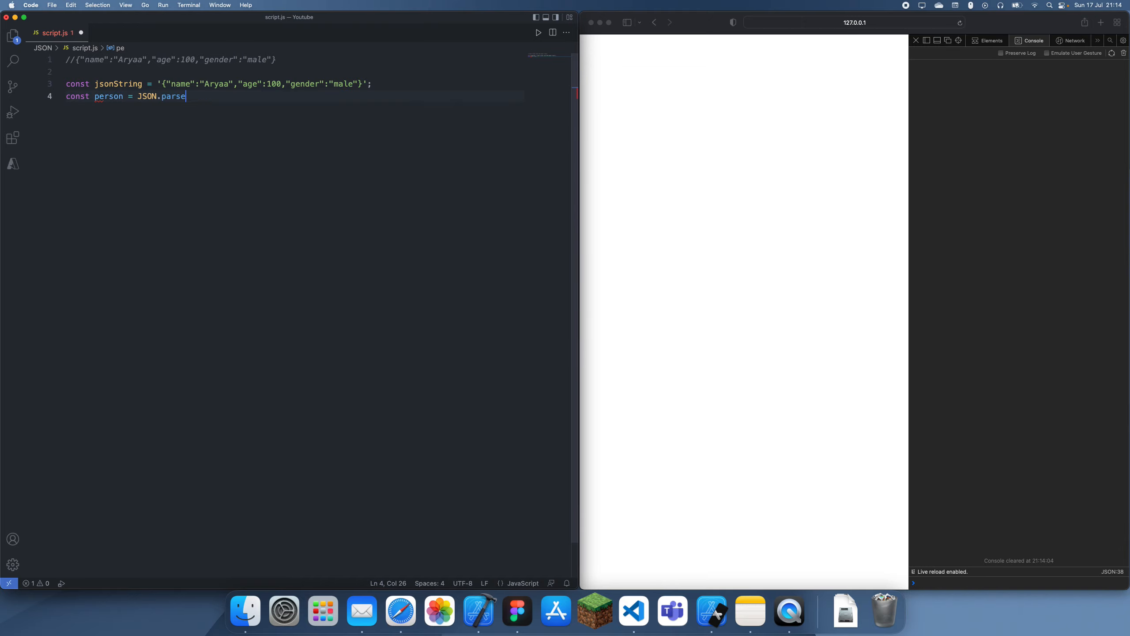
text((jsonString);)
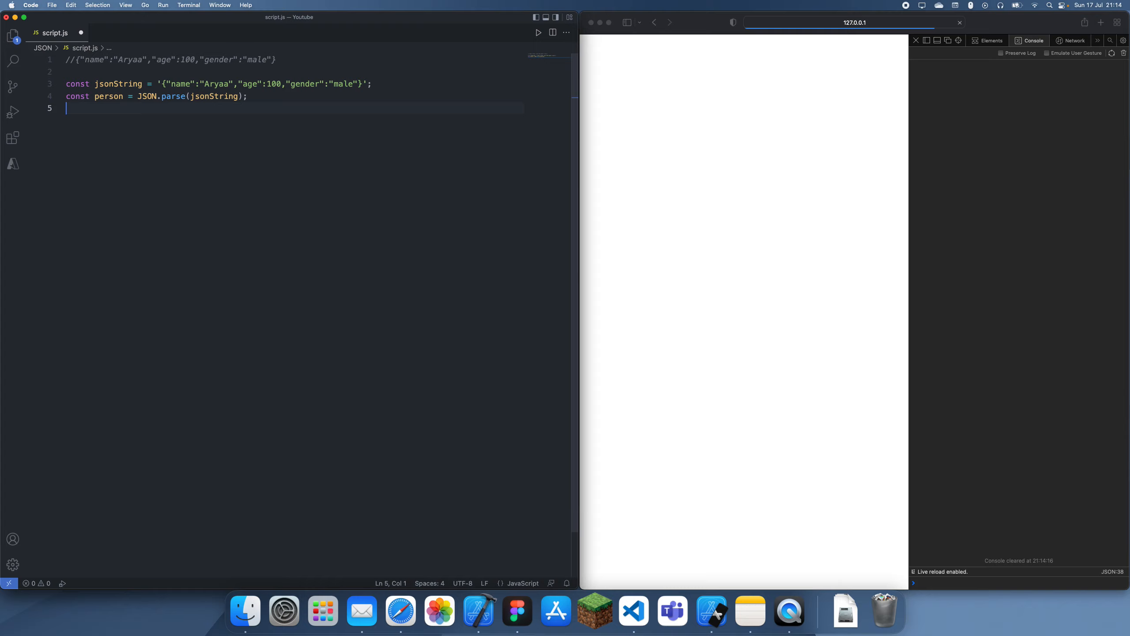
text(console.e)
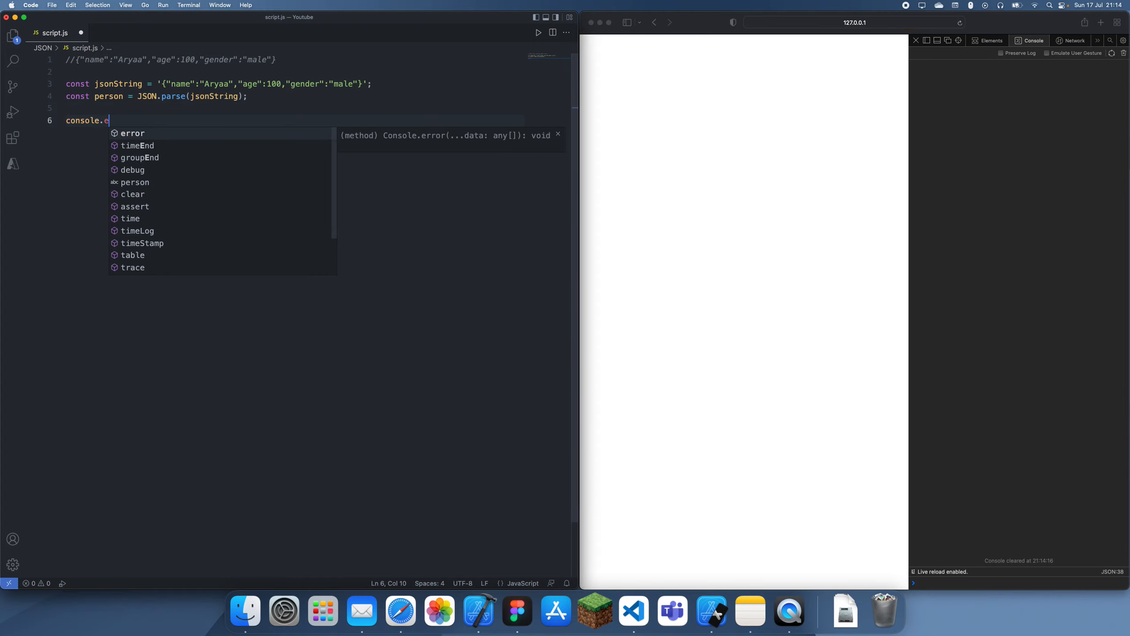
text(log(person))
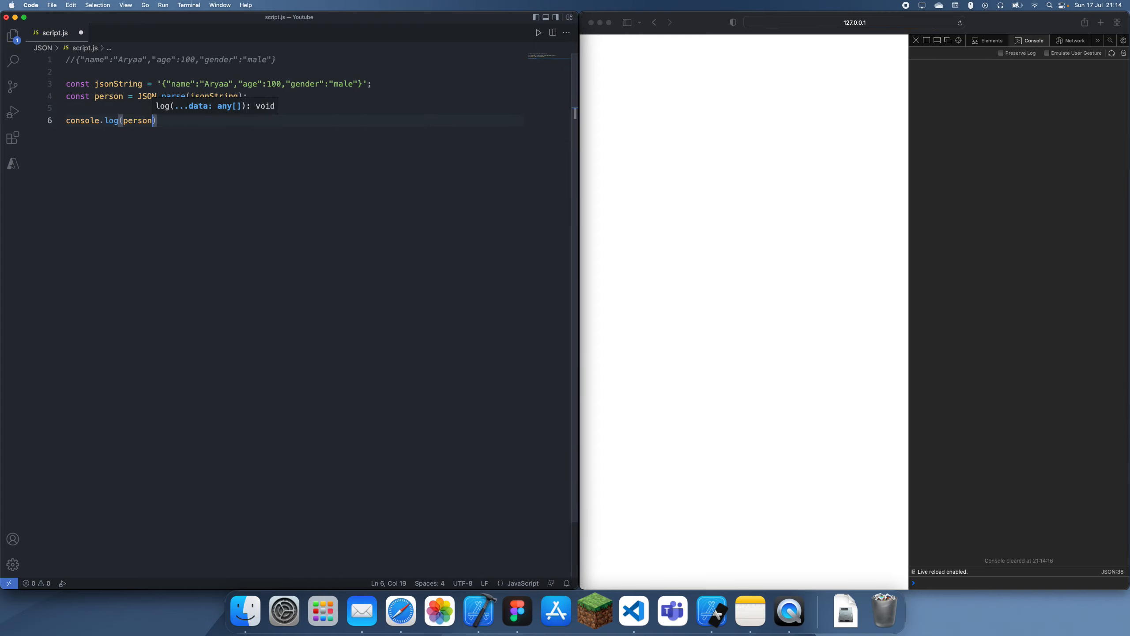
text(;)
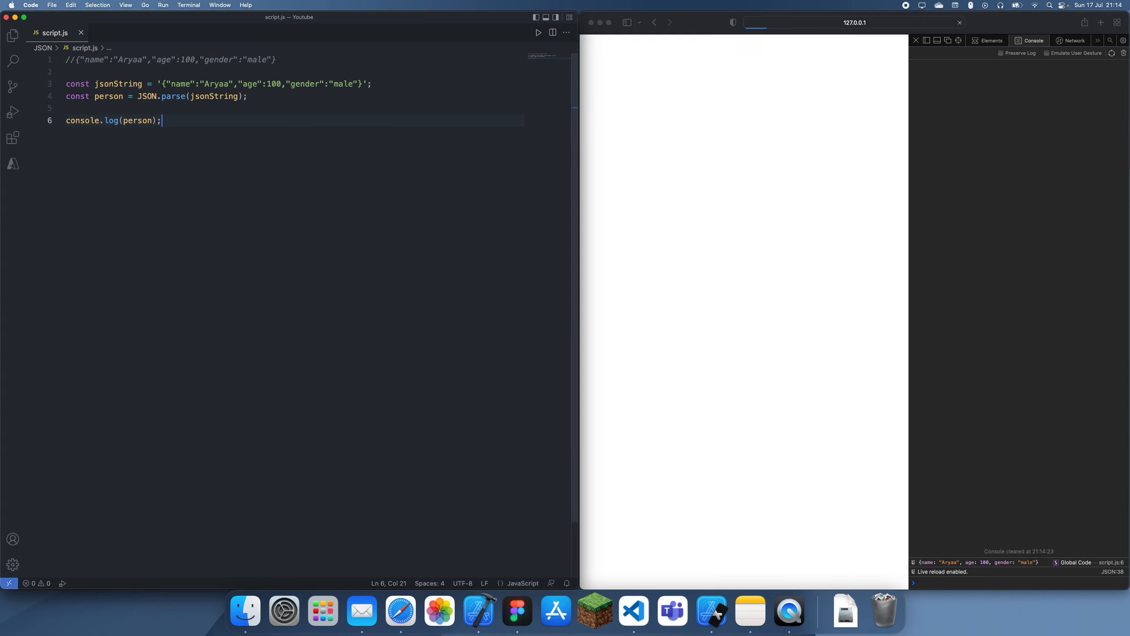
click(743, 289)
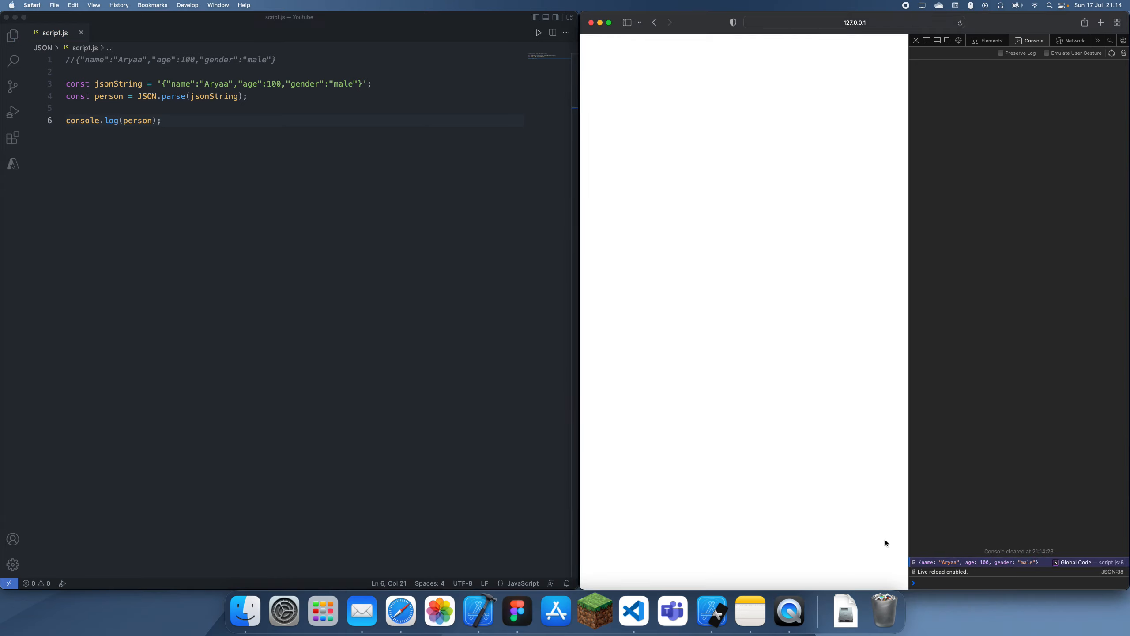
click(252, 131)
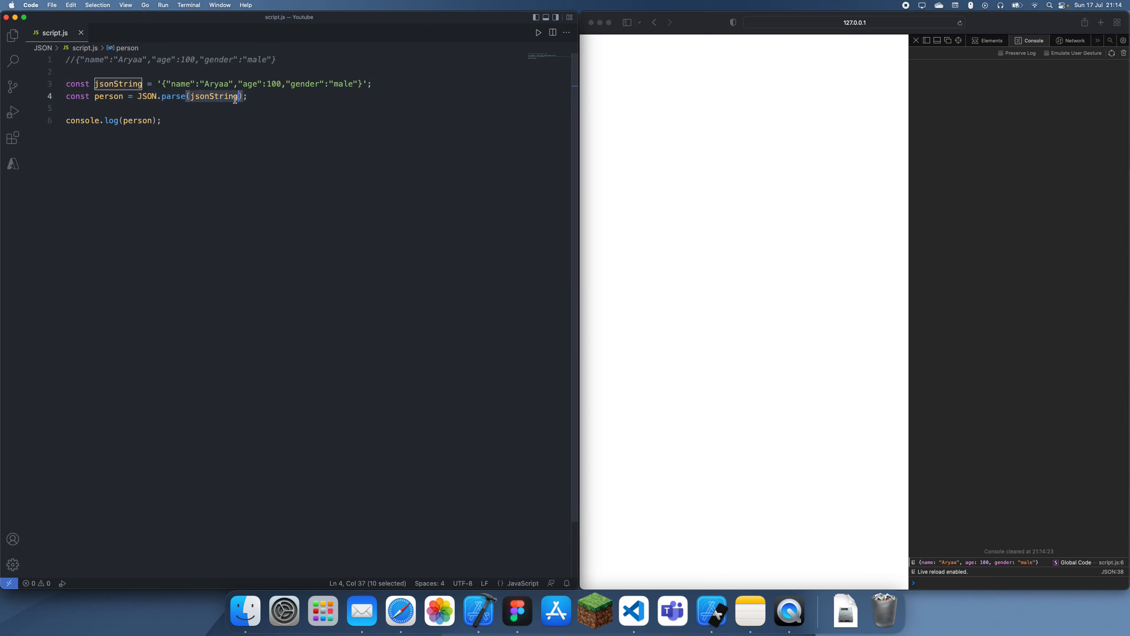
mouse_move(174, 95)
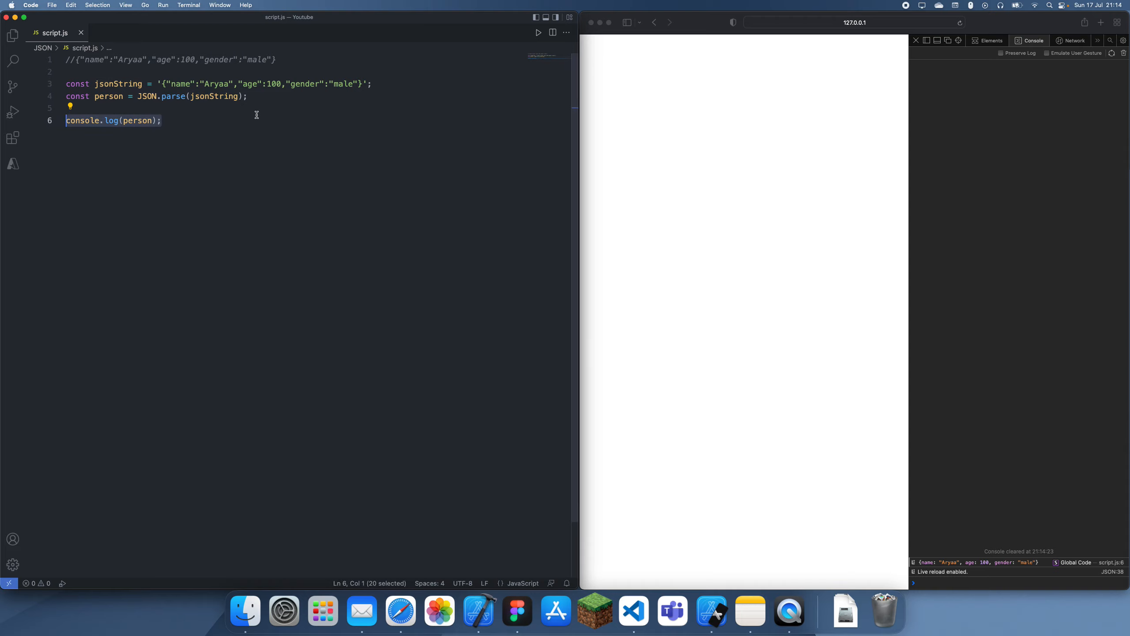
text(const dictionary = {)
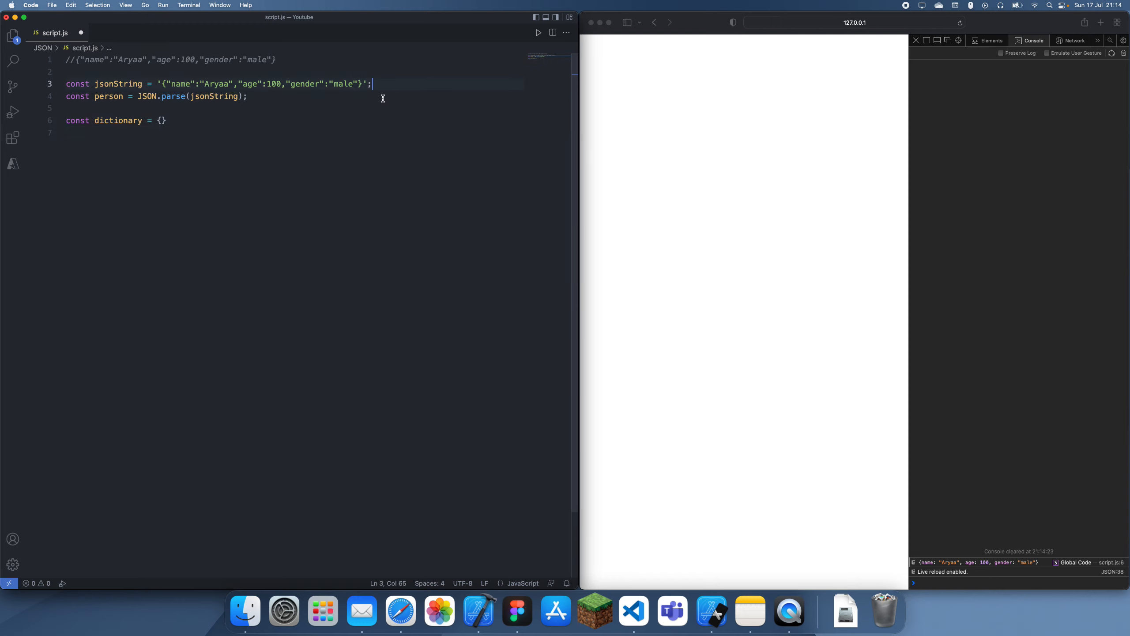
Set dictionary["key1"] = "string1" and dictionary["key2"] = [1, 2, 3, 4, 5], then log dictionary.
text(dictionary[])
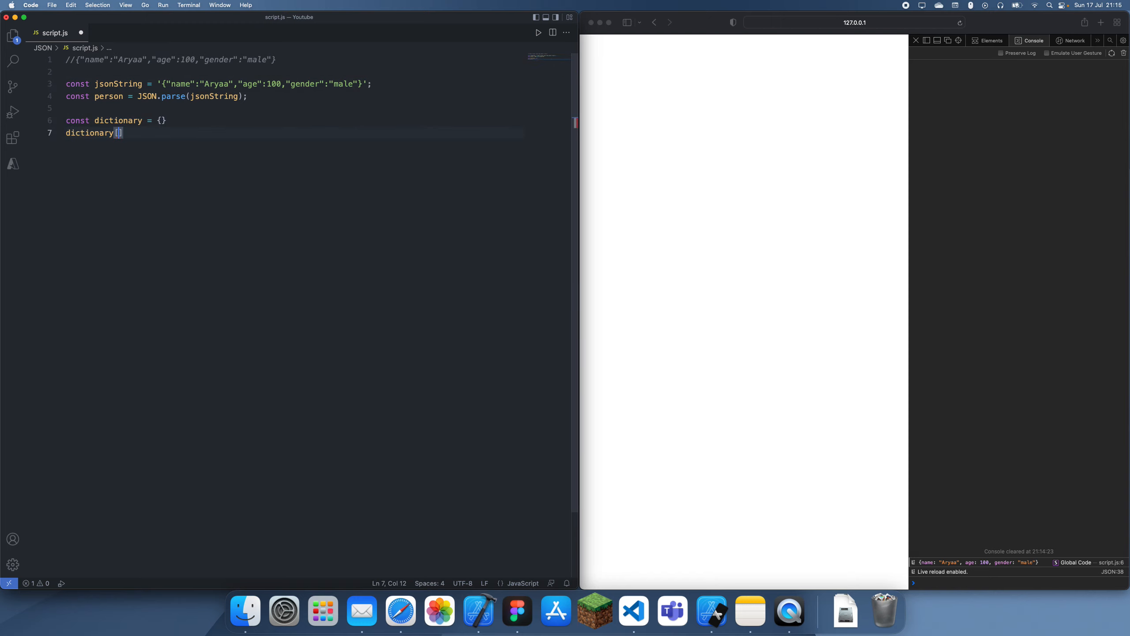
text("key1")
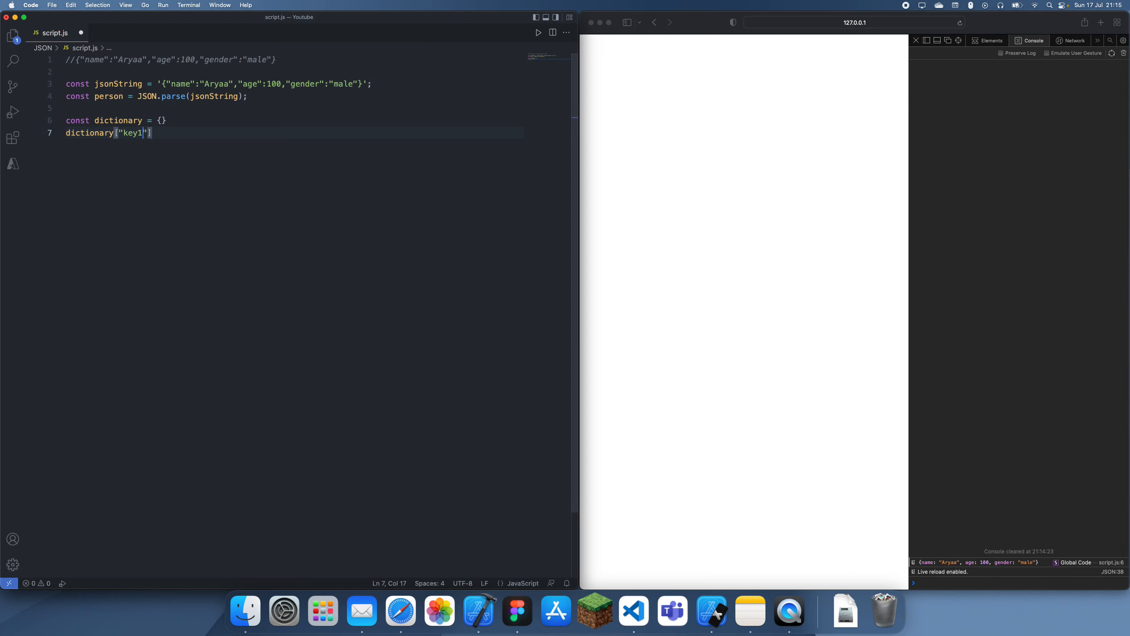
text(=)
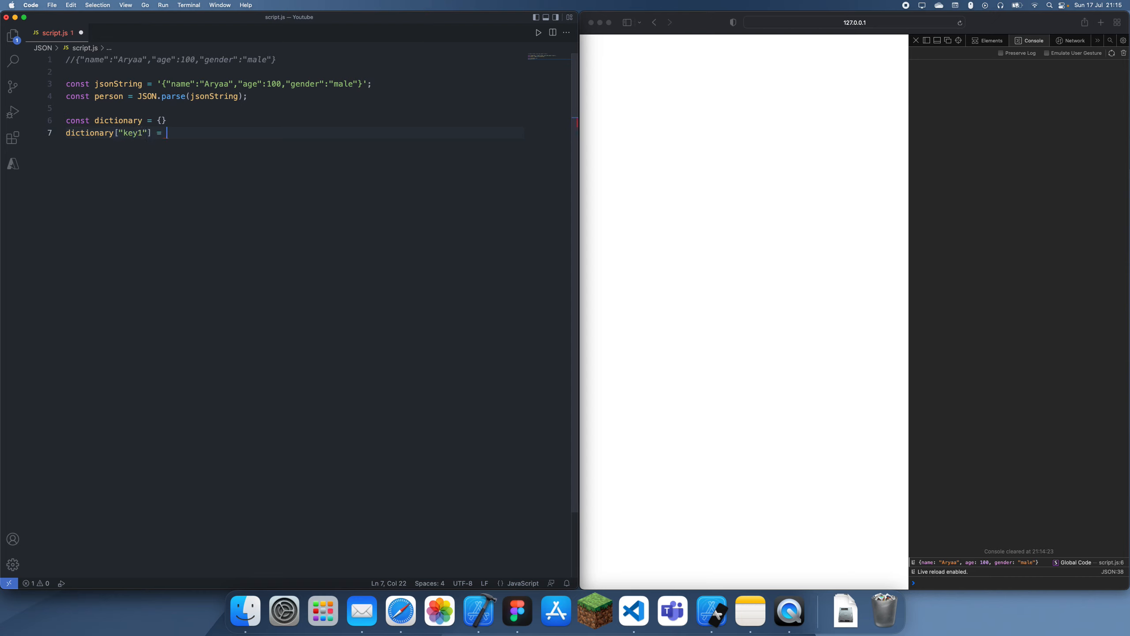
text("object1")
text(dictionary[")
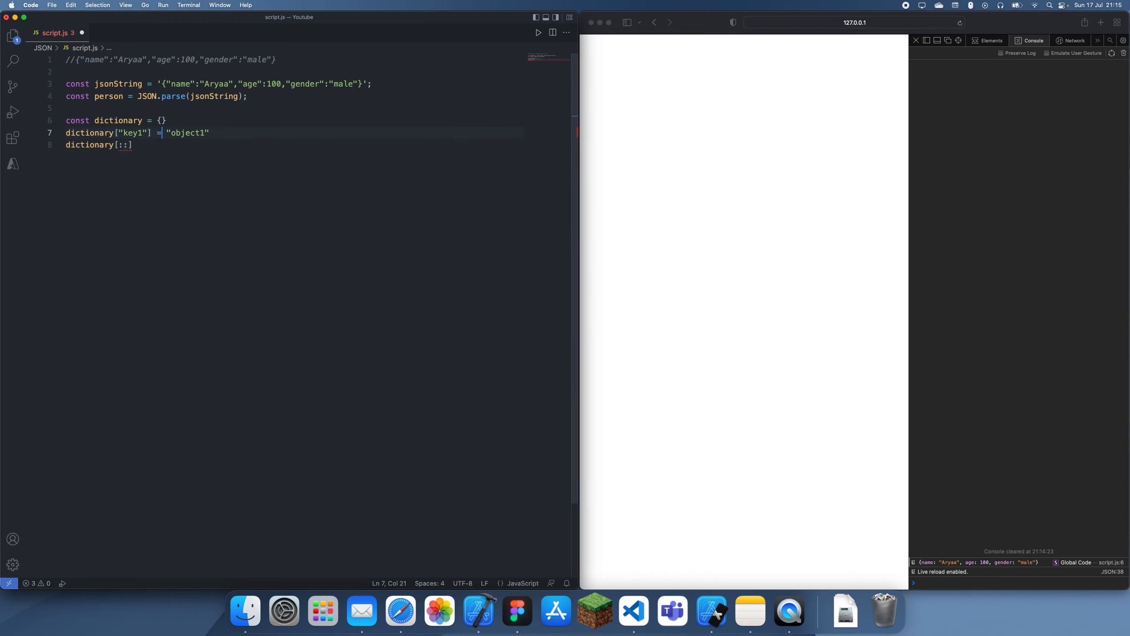
text(string)
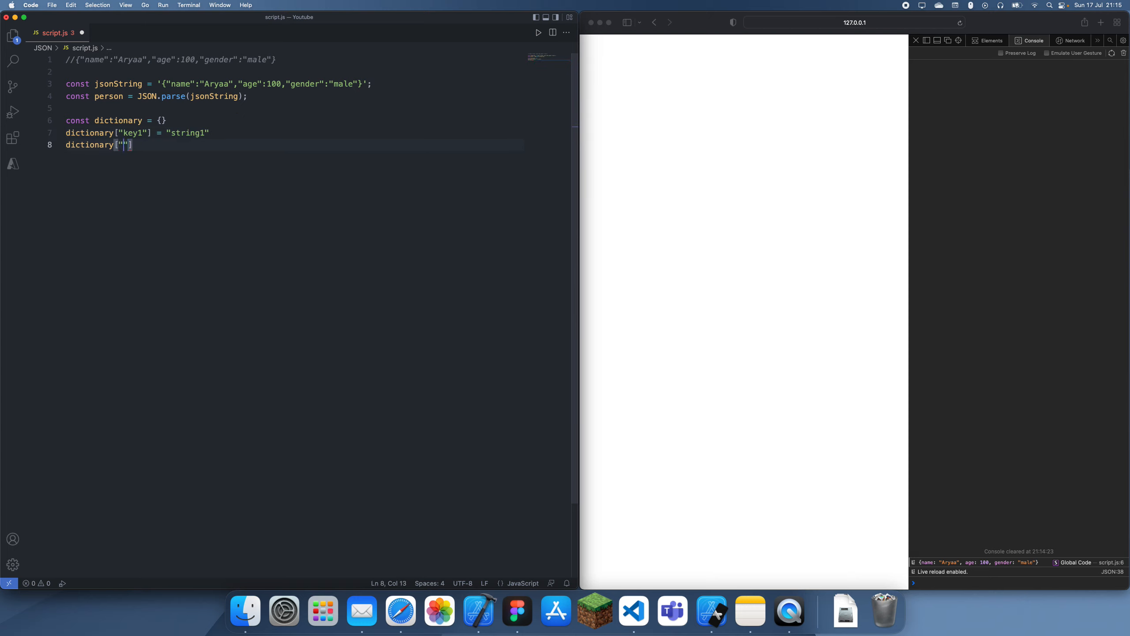
text(key2"] = [])
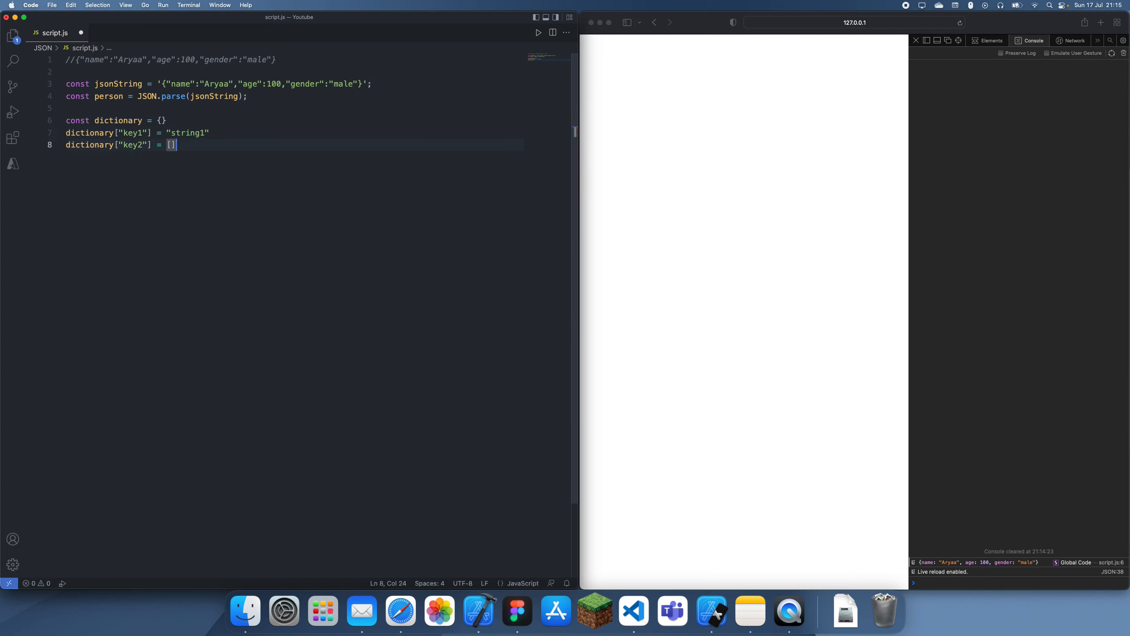
text(1, 2, 3, 4)
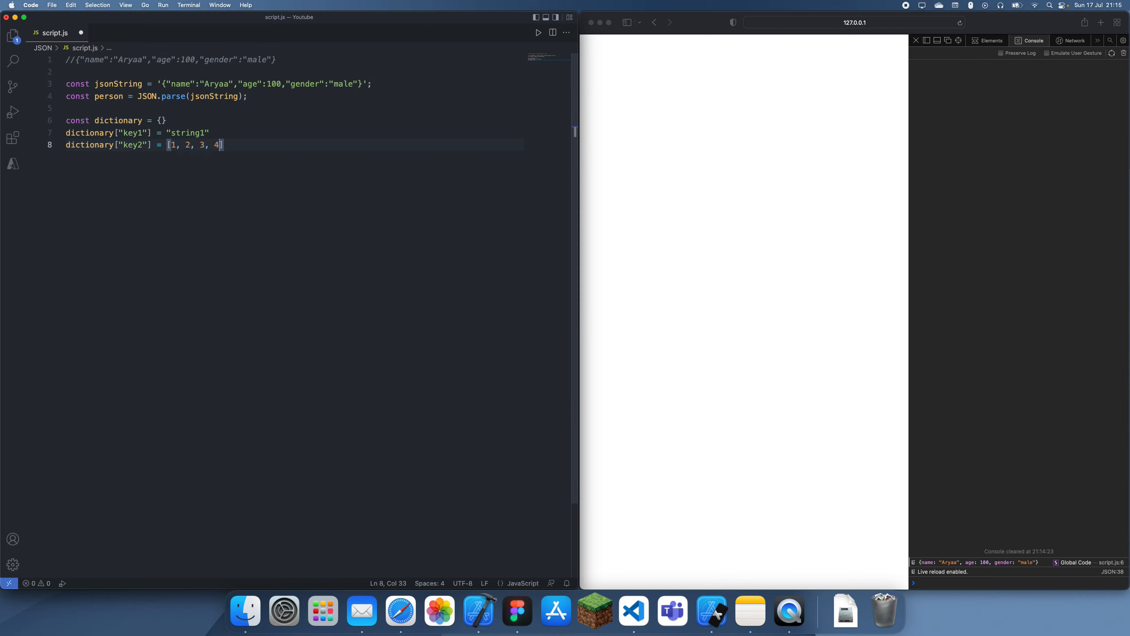
text(console.log(dictionary);)
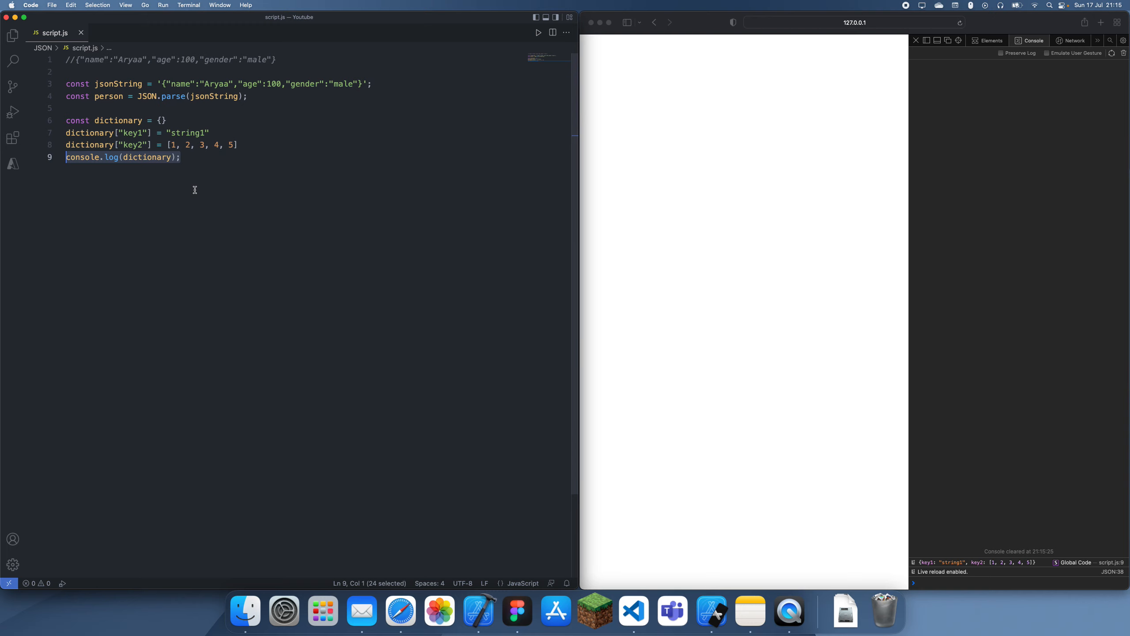
Declare dictionaryJSONString = JSON.stringify(dictionary) and log it.
text(const json)
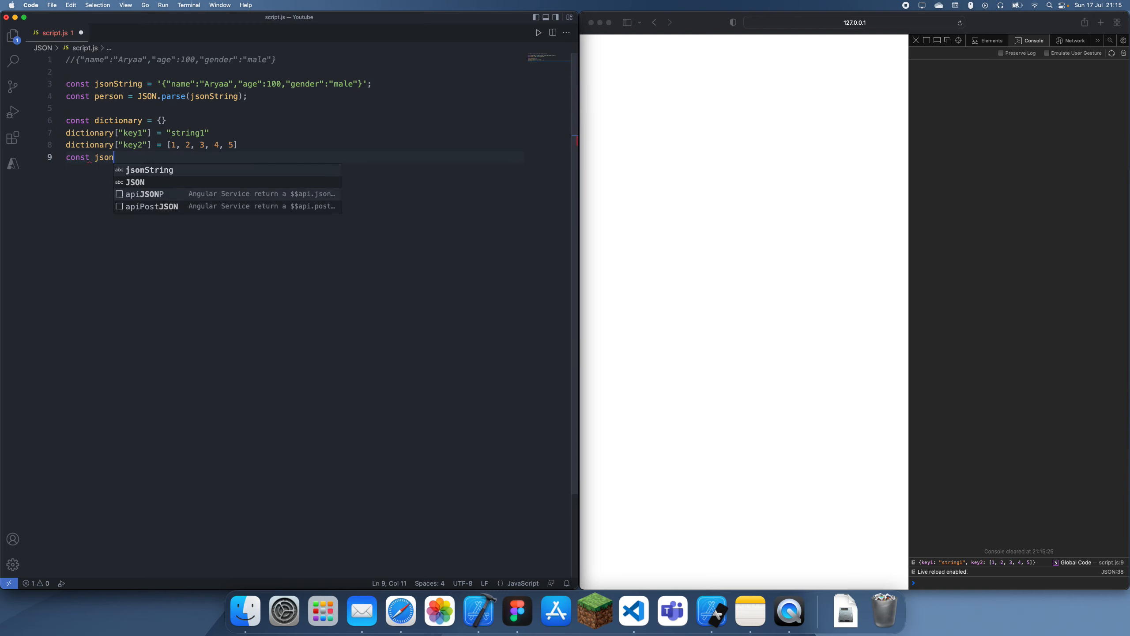
text(dictionary)
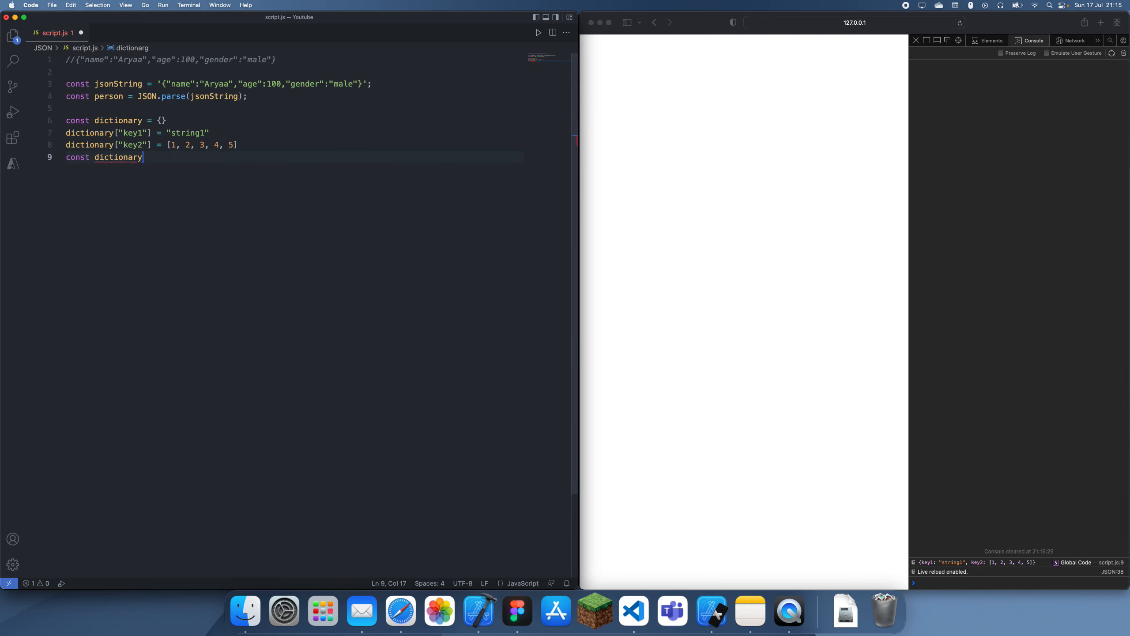
text(JSONs)
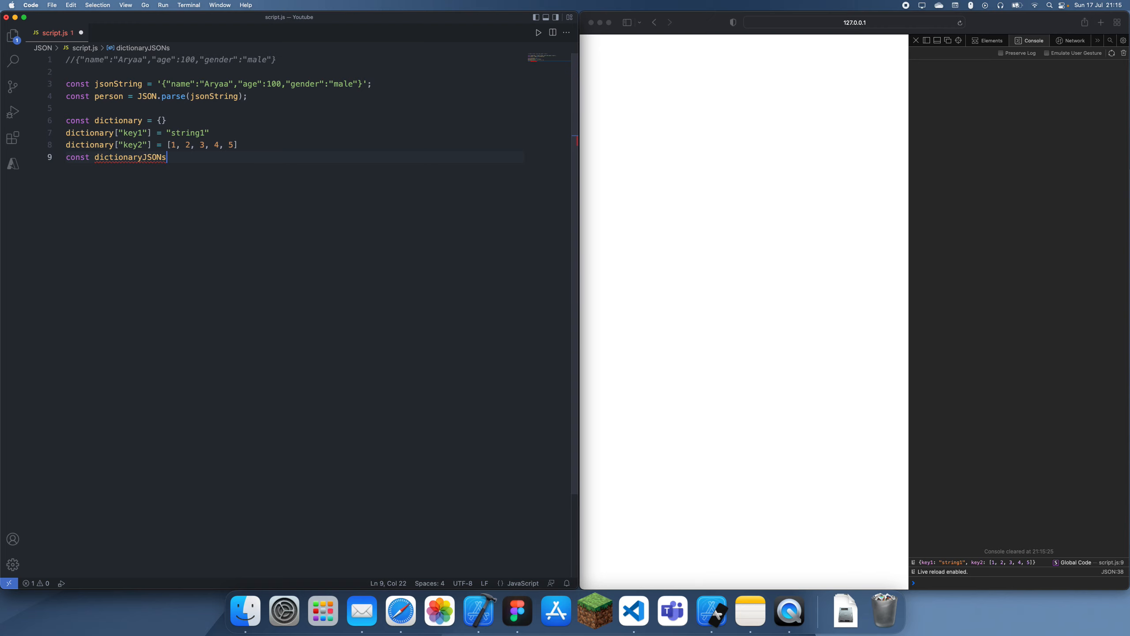
text(String = JSON.)
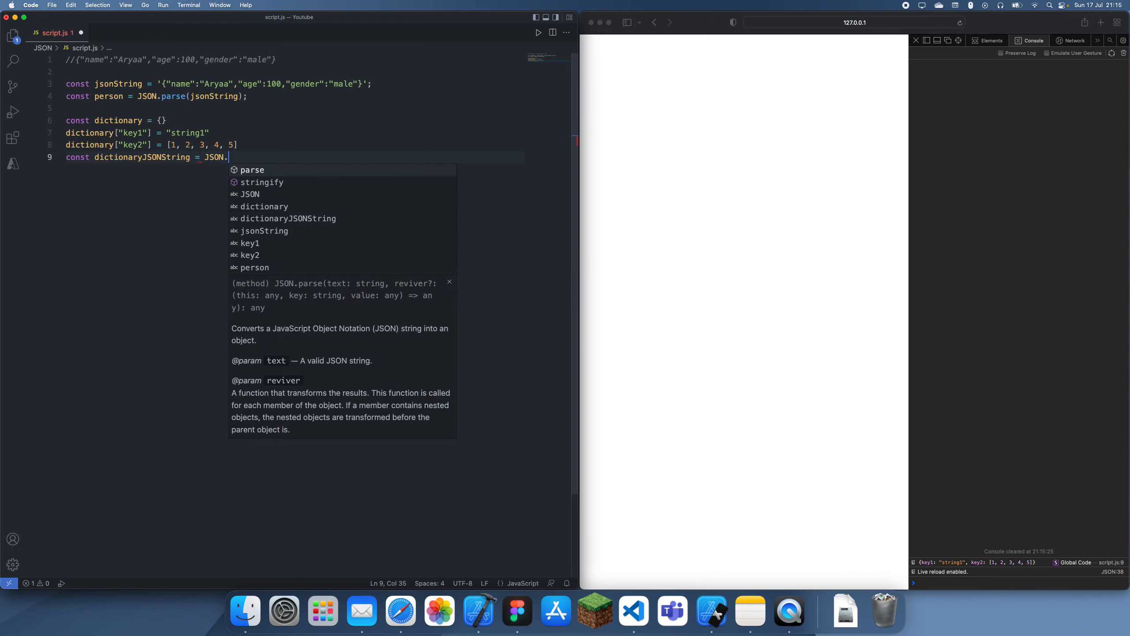
text(stringify)dictionary))
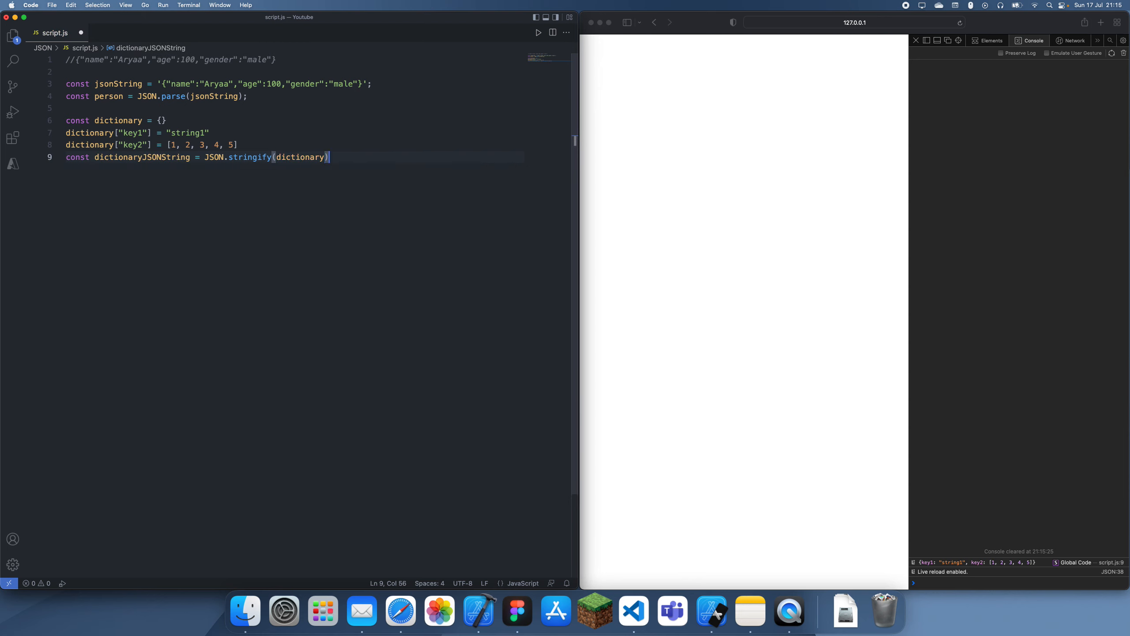
text(consol)
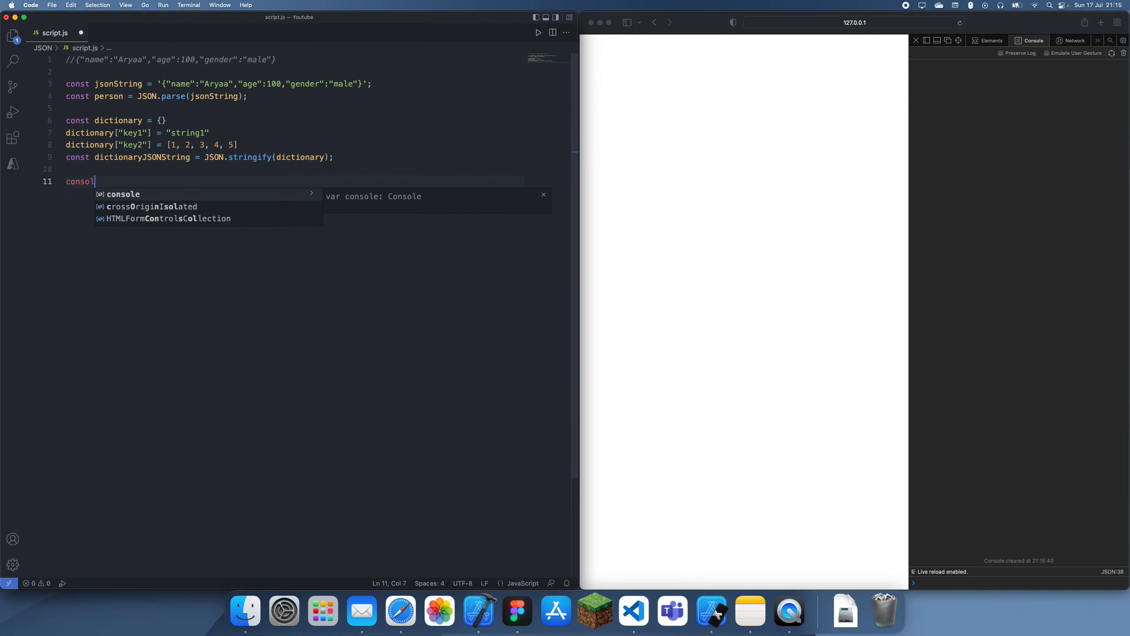
text(e.log(dictionaryJSONString);)
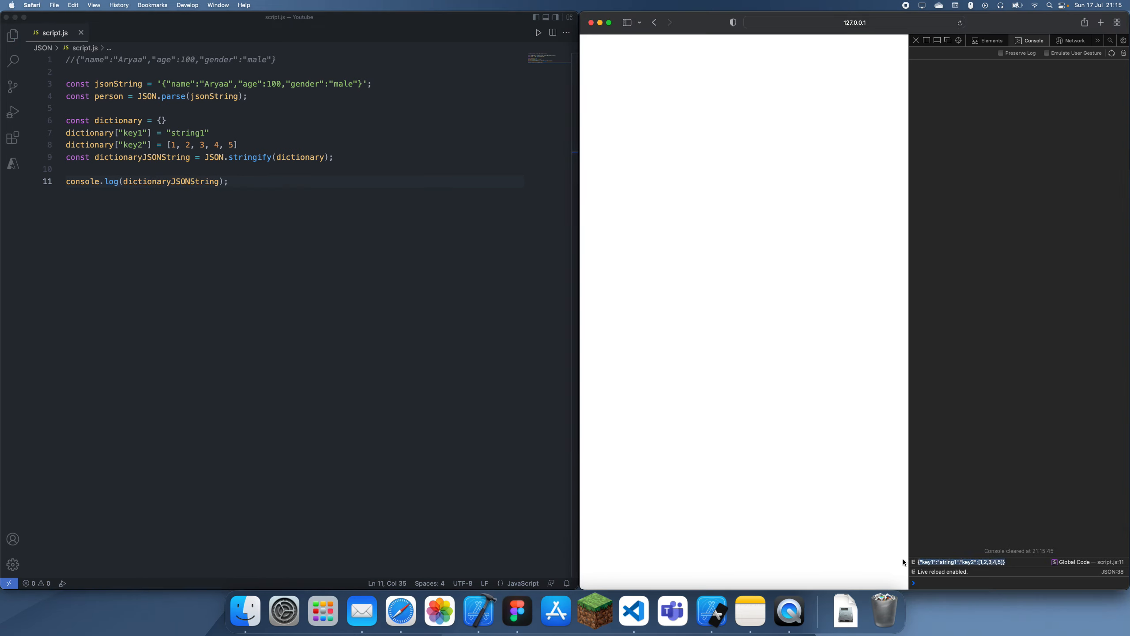
text(co)
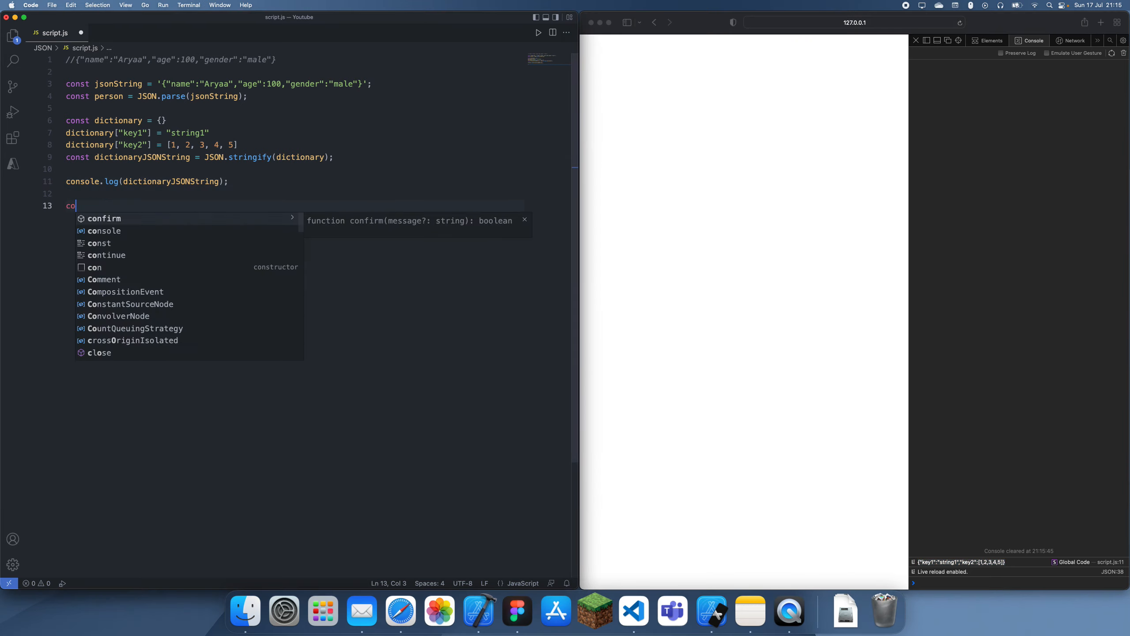
Declare parsedDictionary = JSON.parse('{"key1":"string1","key2":[1,2,3,4,5]}') and log it.
text(nst parsedDict)
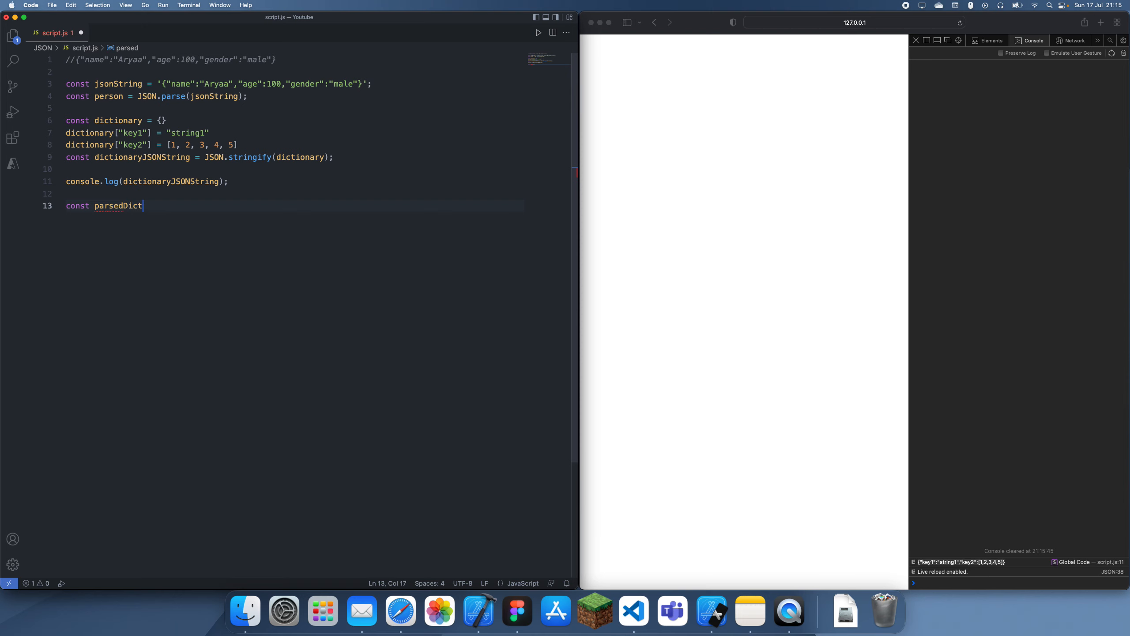
text(ionary = JSON.parse(:"")
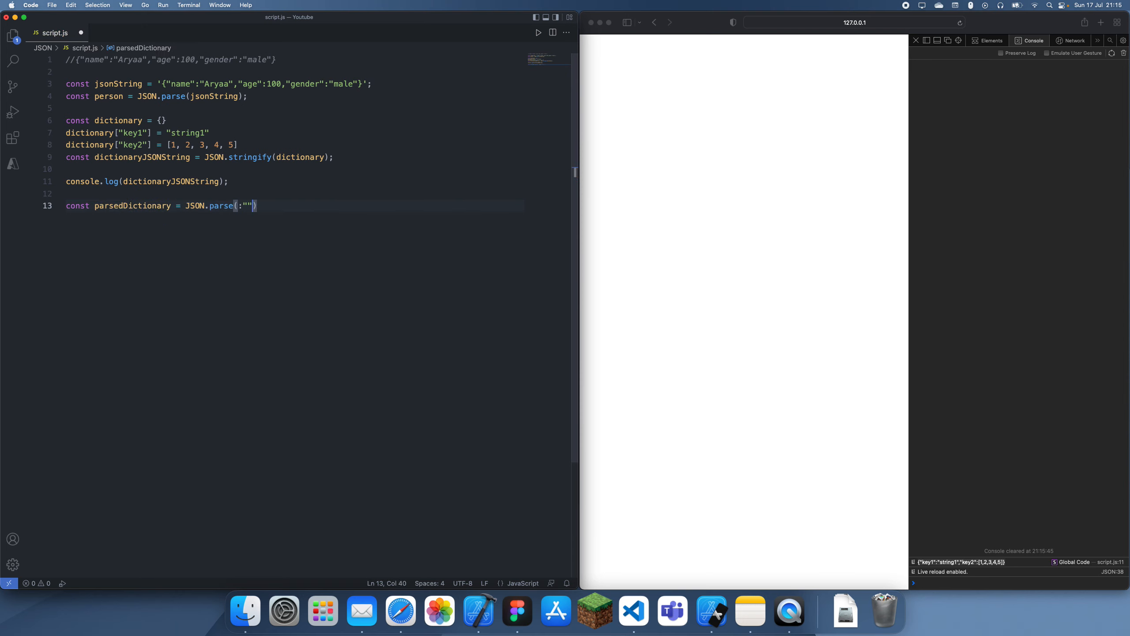
text({"key1":"string1","key2":[1,2,3,4,5]})
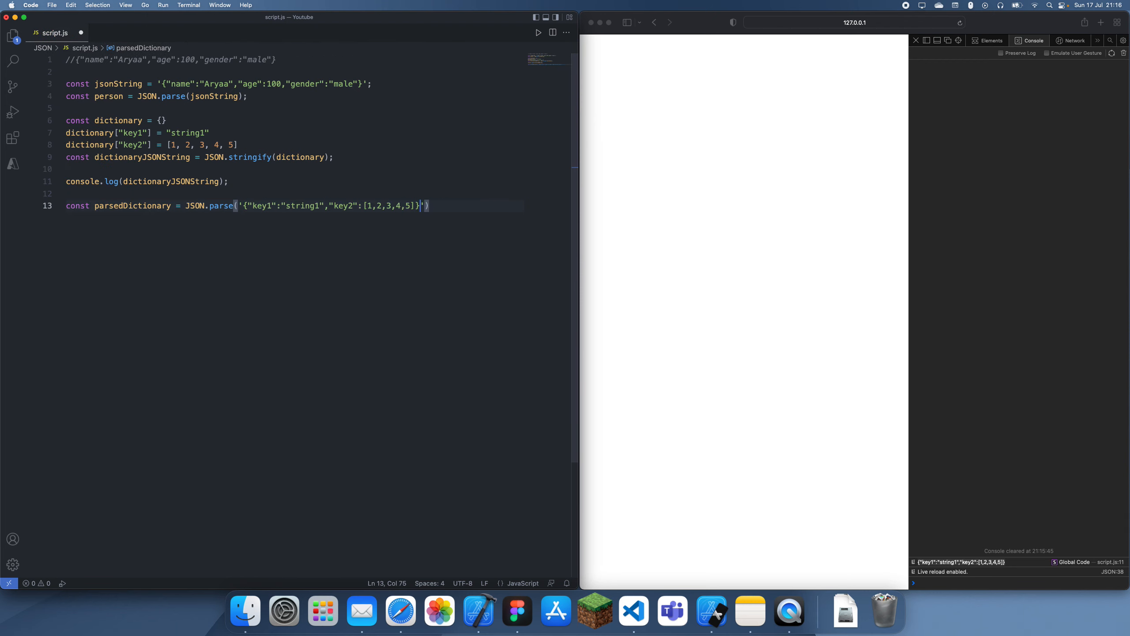
text(');)
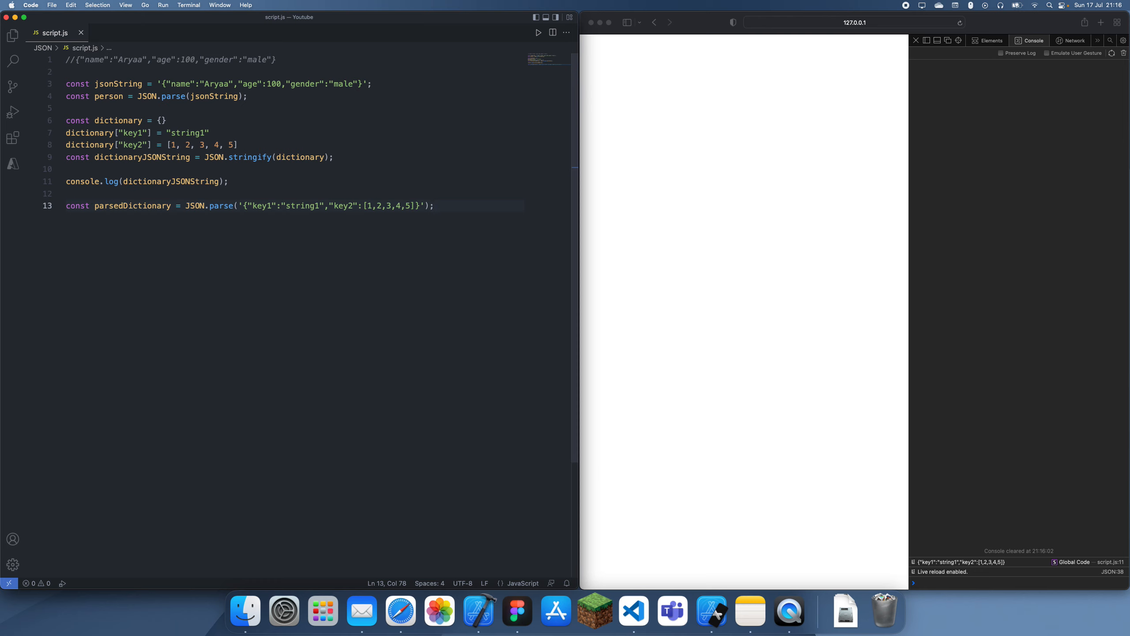
text(console.log(parsedDictionary);)
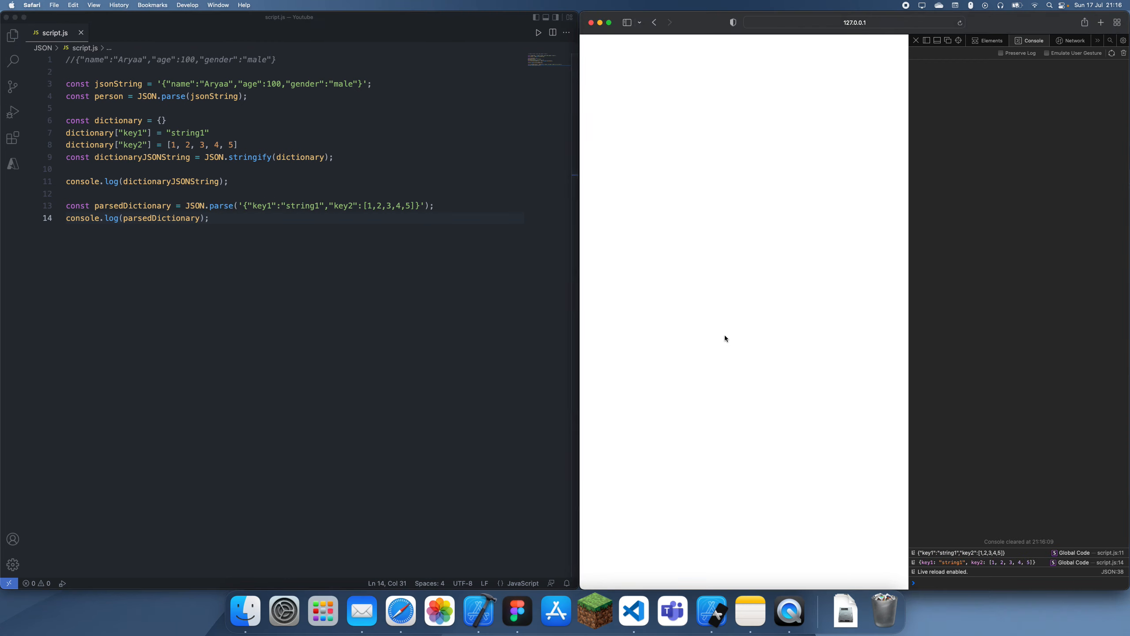
mouse_move(807, 409)
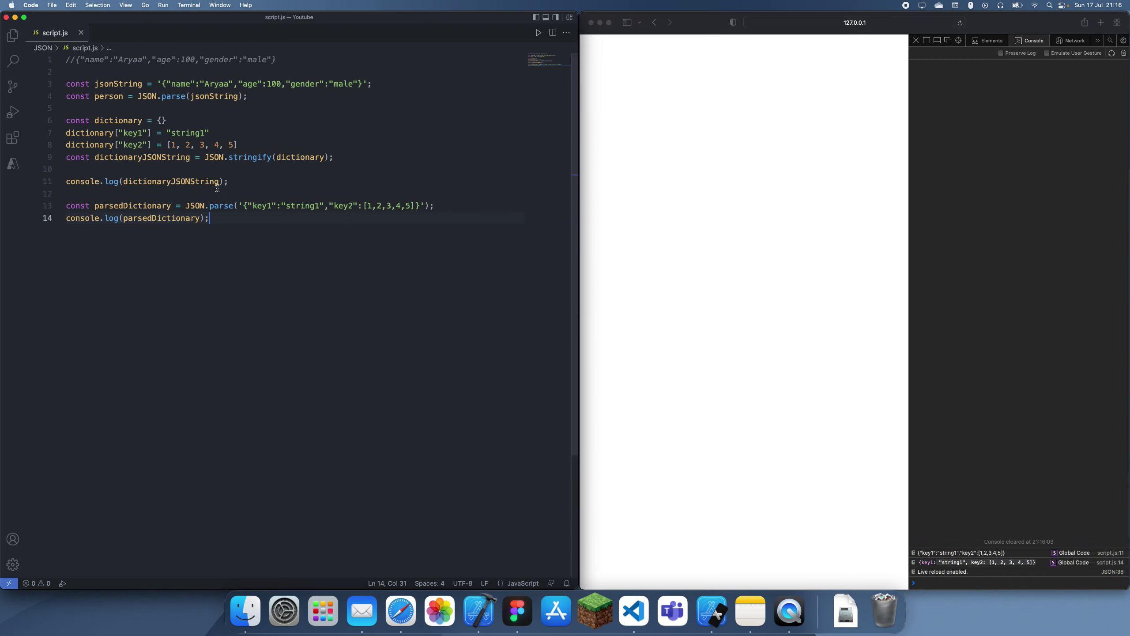
Add lines 16 and 17 with empty JSON.parse() and JSON.stringify() calls.
text(JSON.stringify()
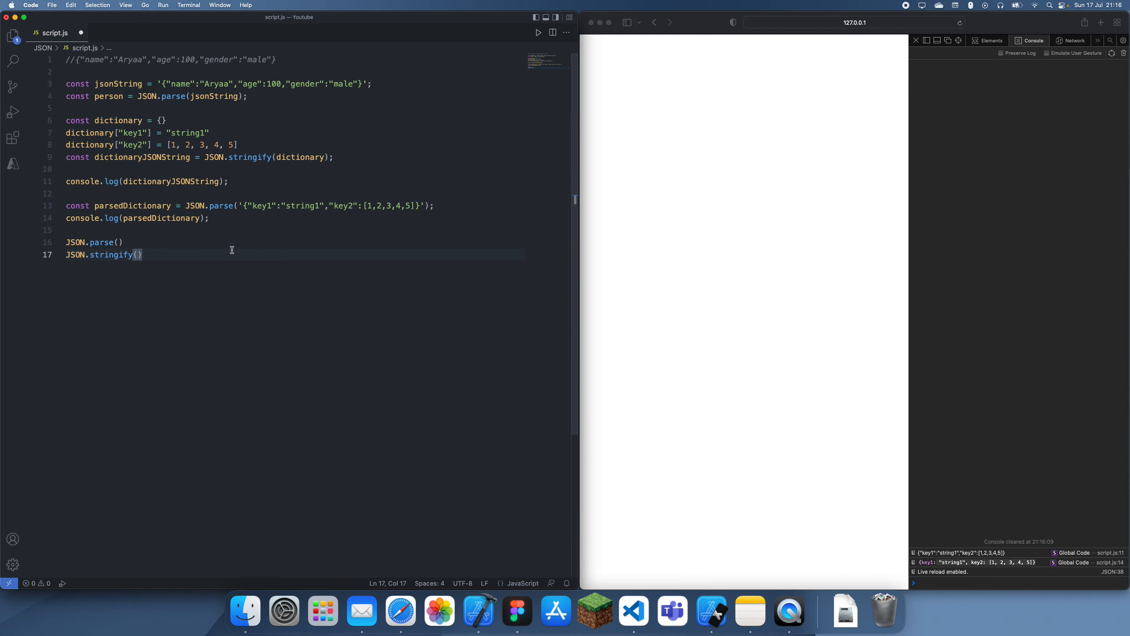
mouse_move(672, 279)
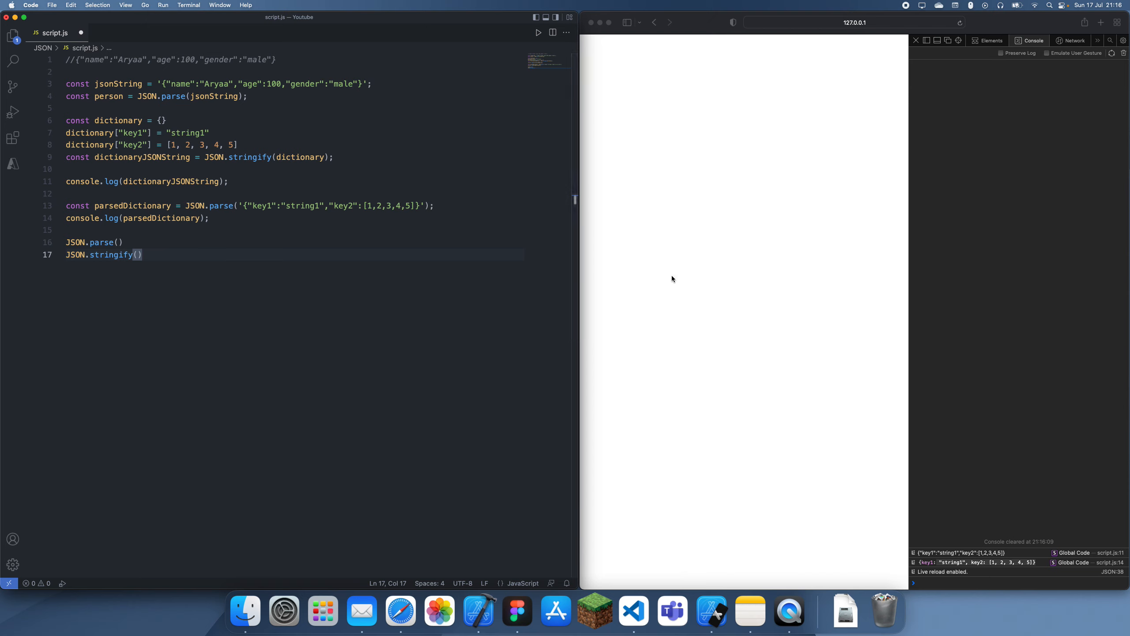